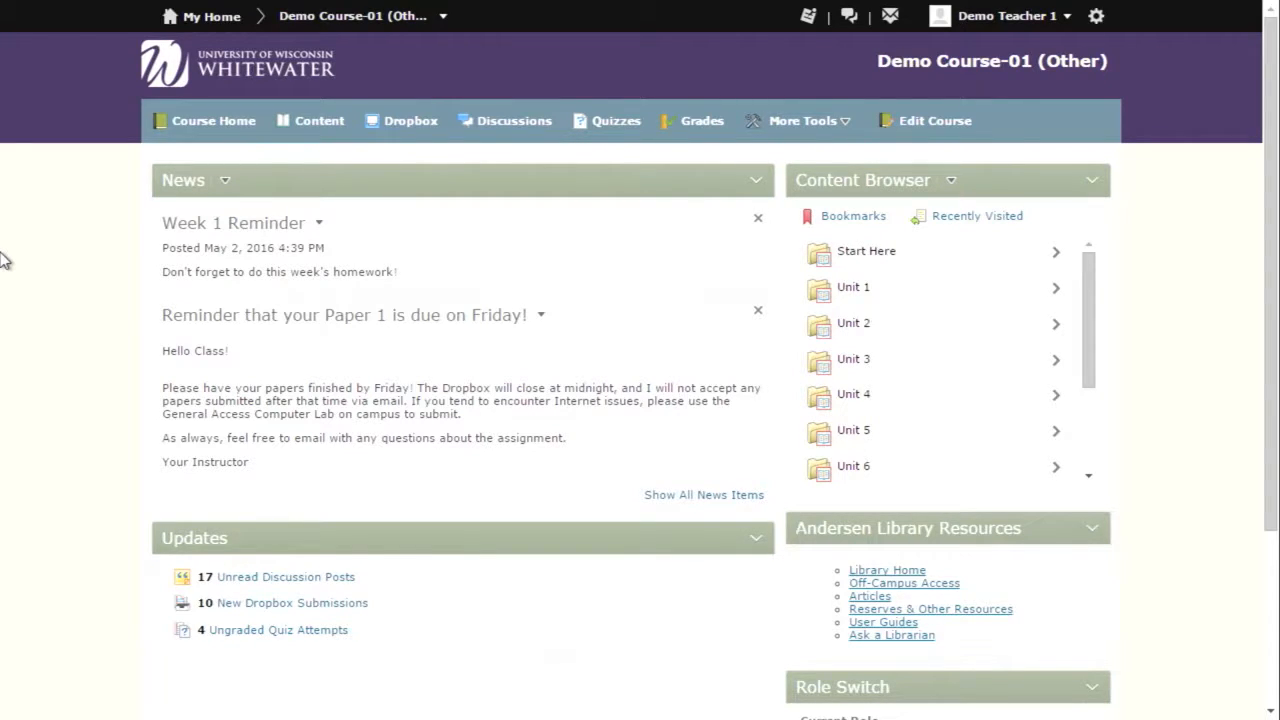
mouse_move(476, 120)
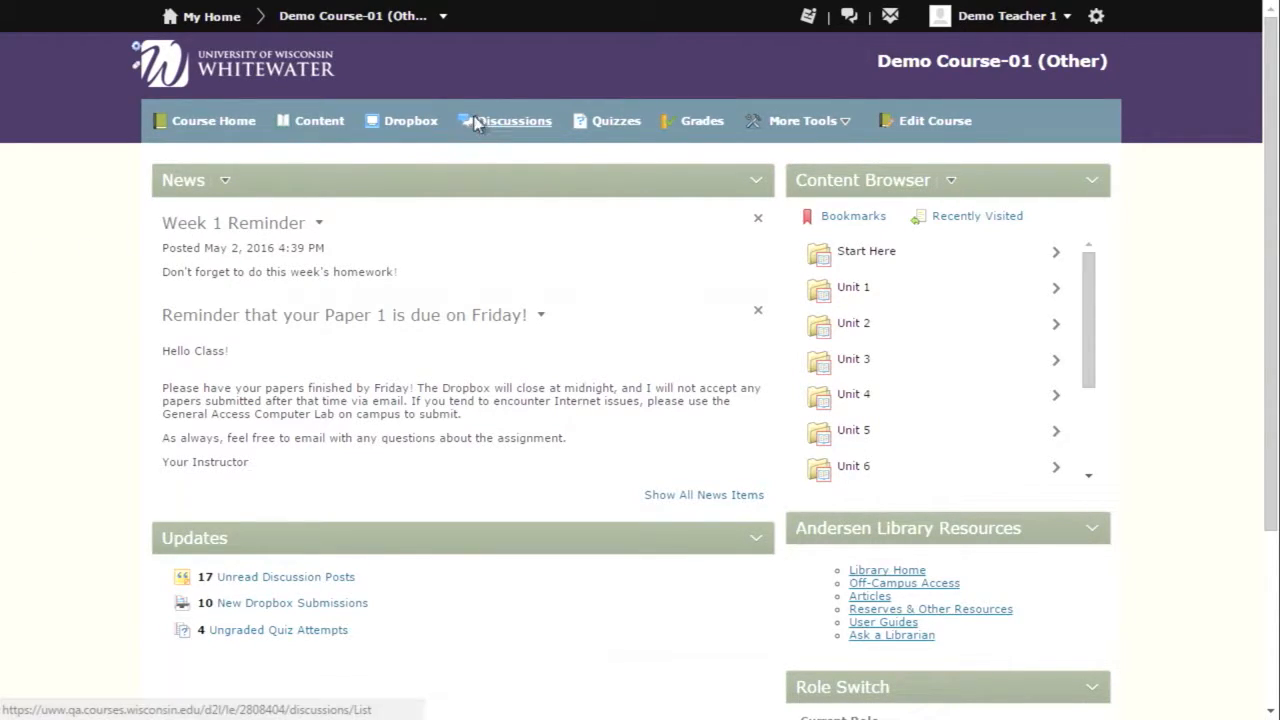
Show the Discussions List and look through the Meet and Greet and Writing forums.
left_click(512, 120)
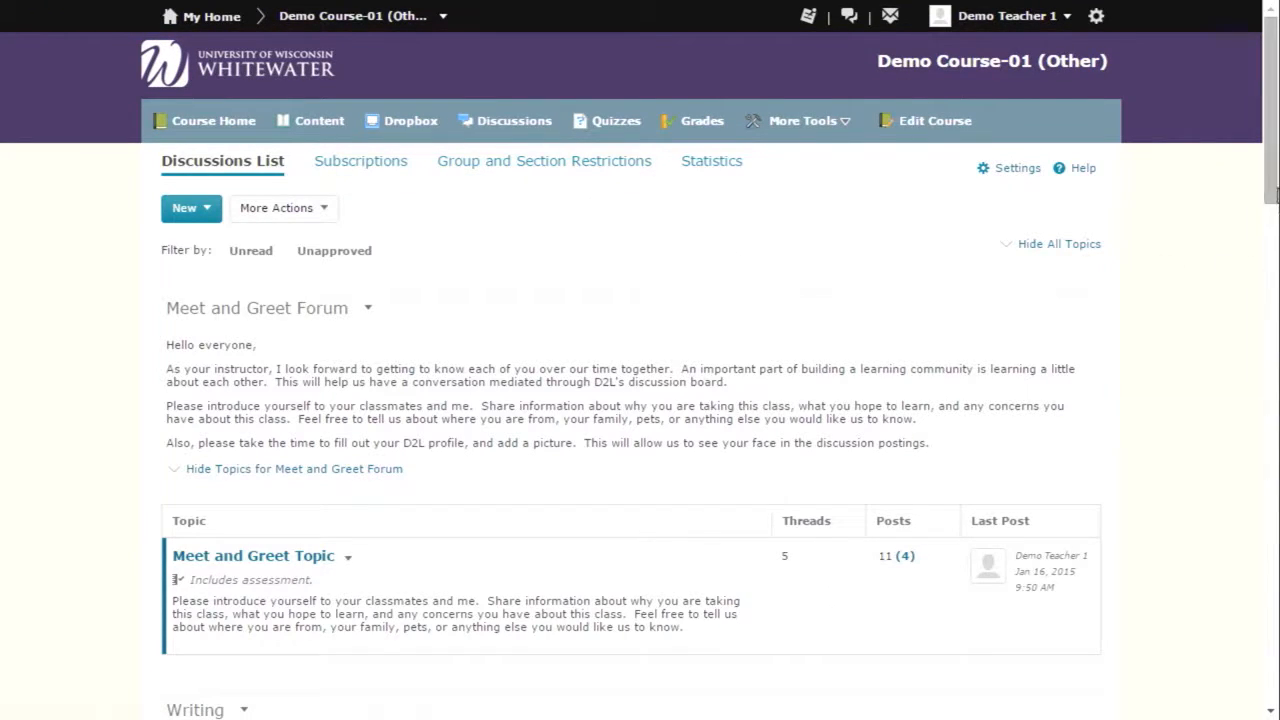
scroll("down", 3)
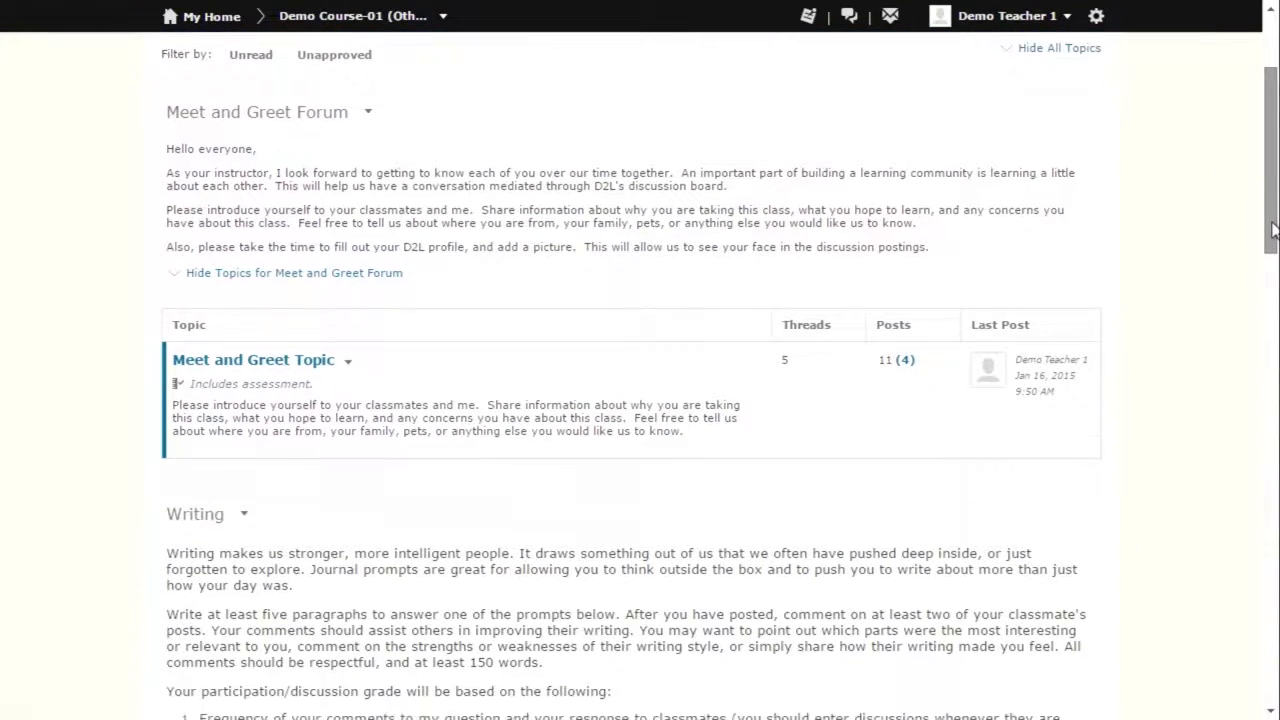
scroll("down", 3)
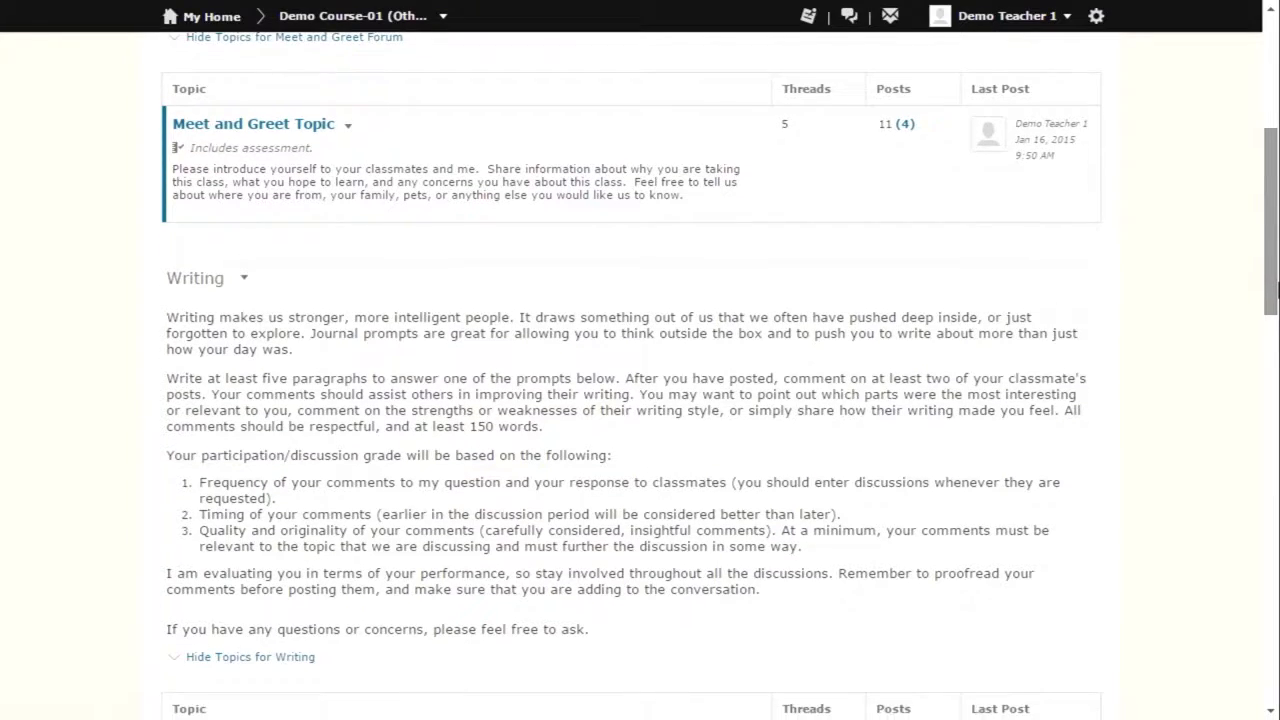
scroll("down", 3)
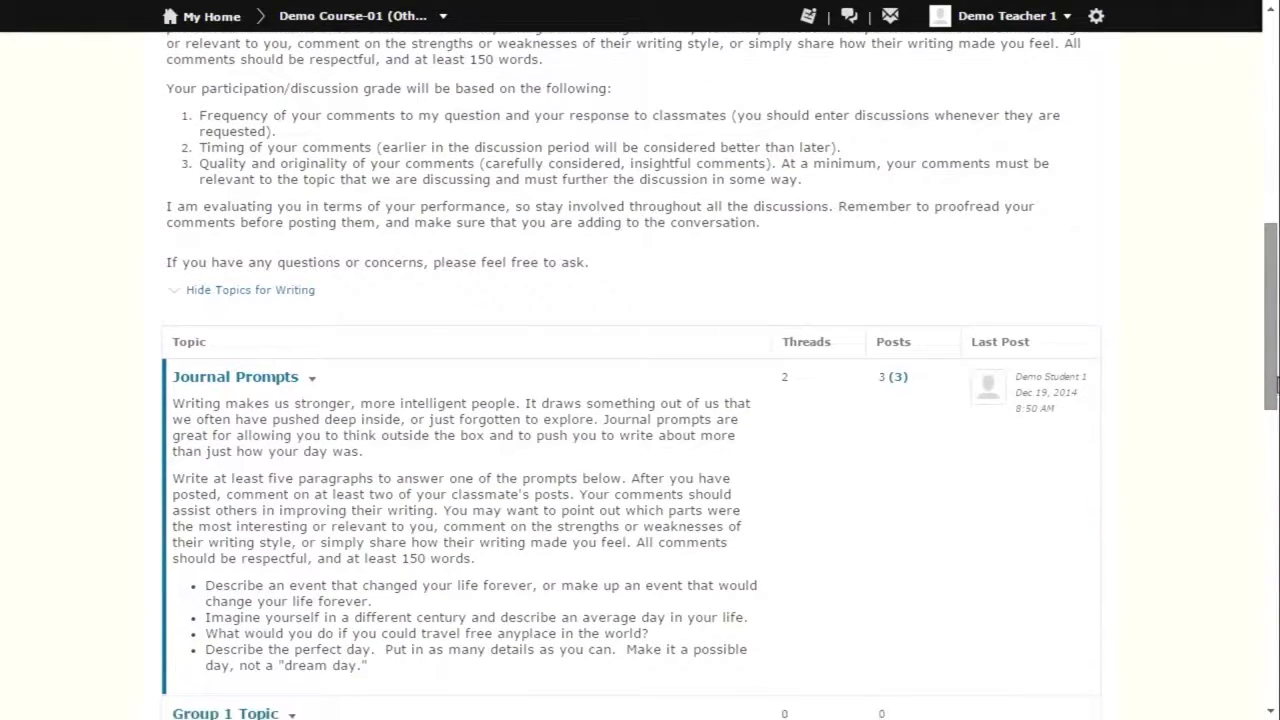
scroll("up", 3)
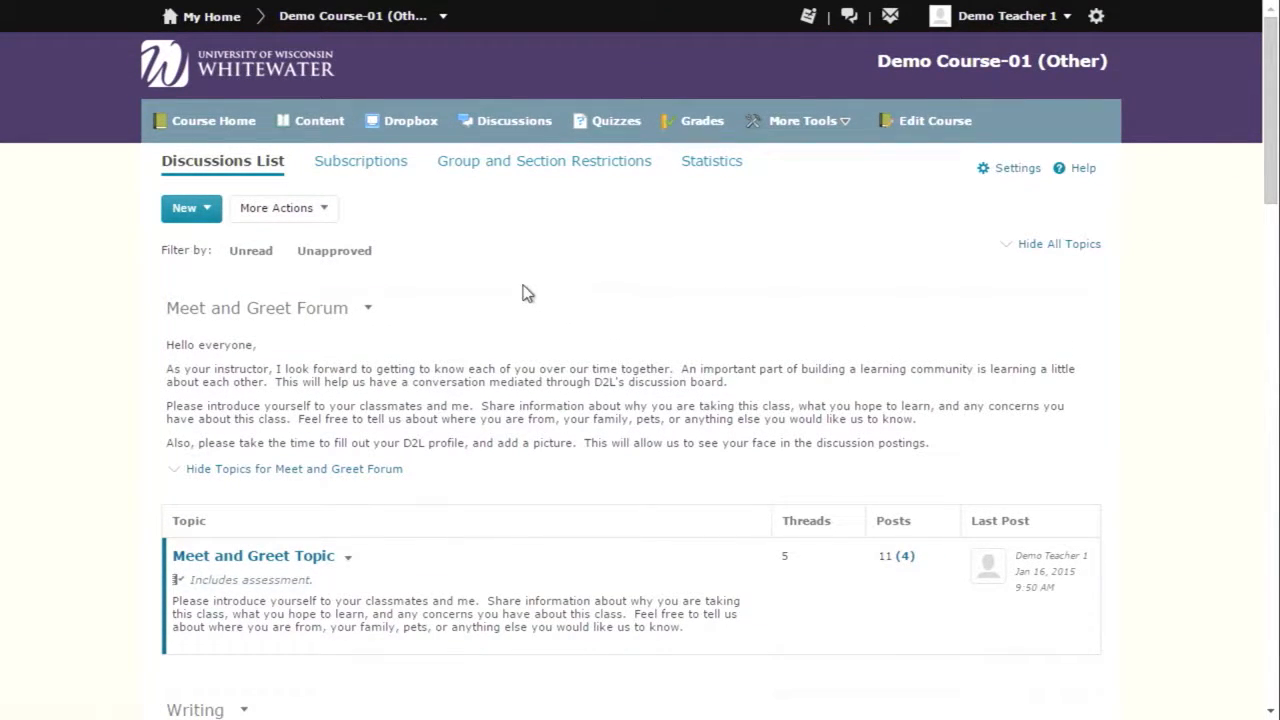
mouse_move(538, 212)
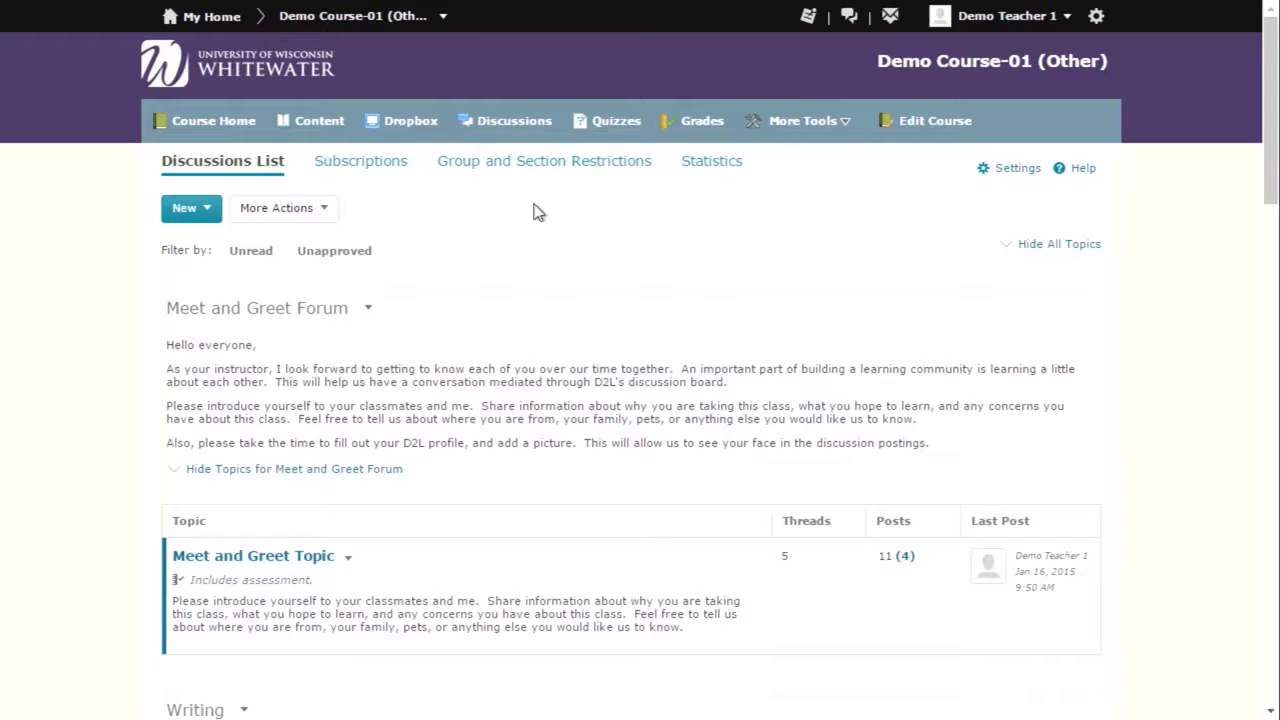
mouse_move(540, 160)
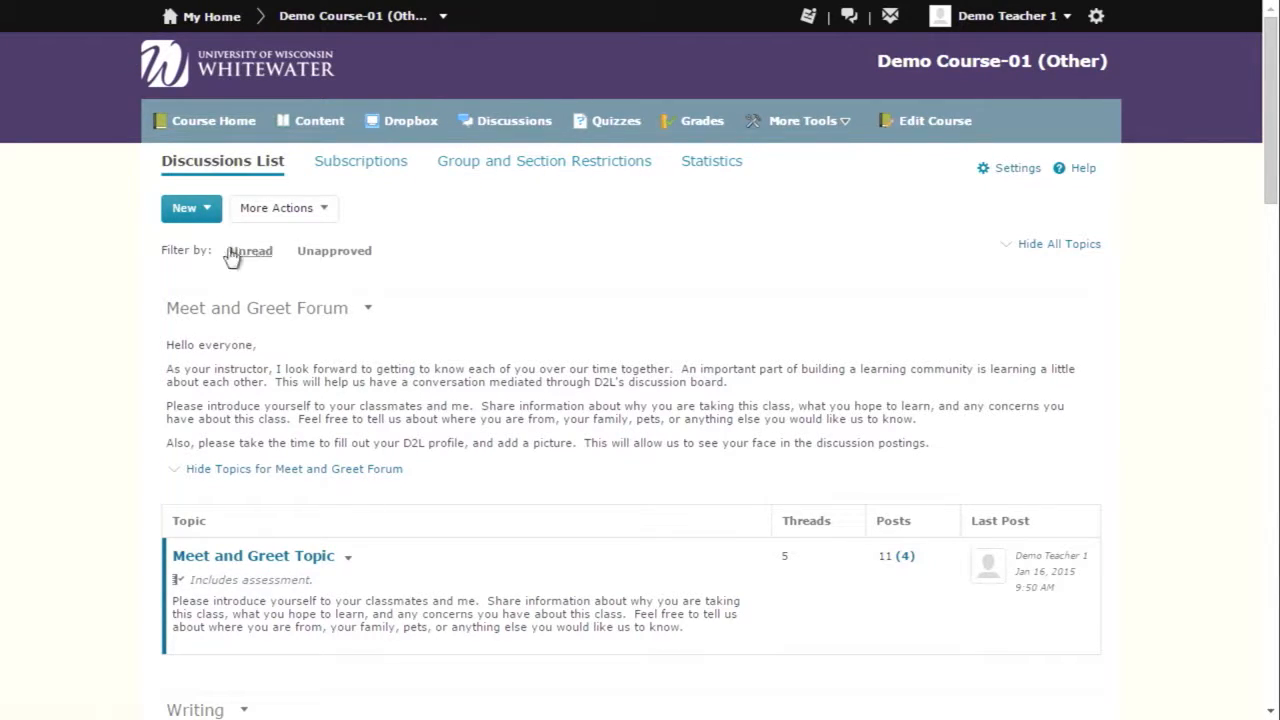
Start a new forum titled 'Video Discussion'.
left_click(190, 206)
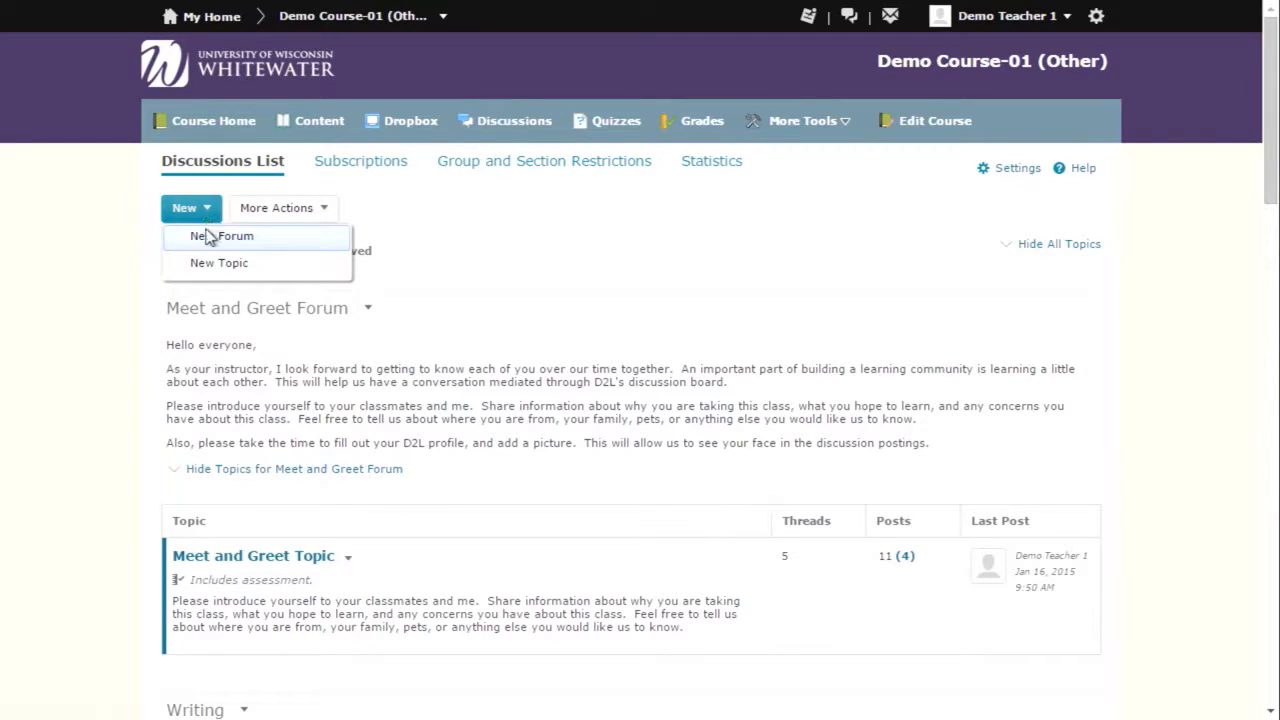
left_click(184, 208)
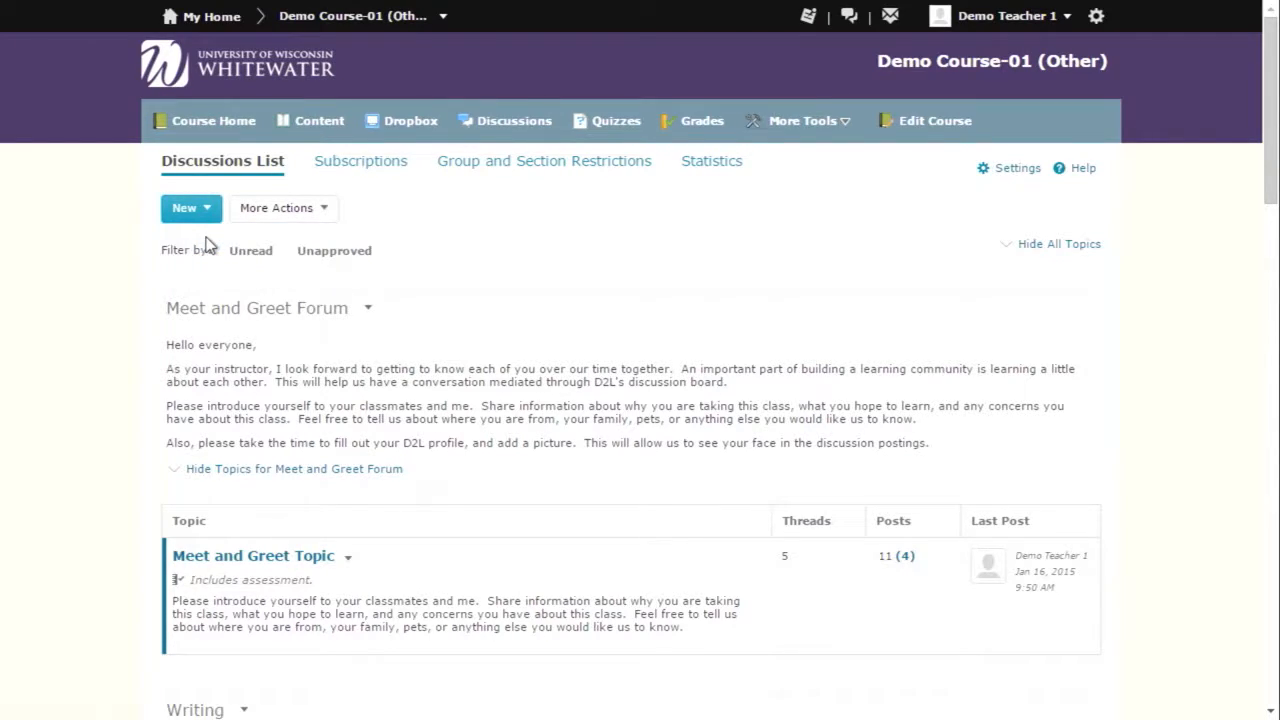
left_click(184, 208)
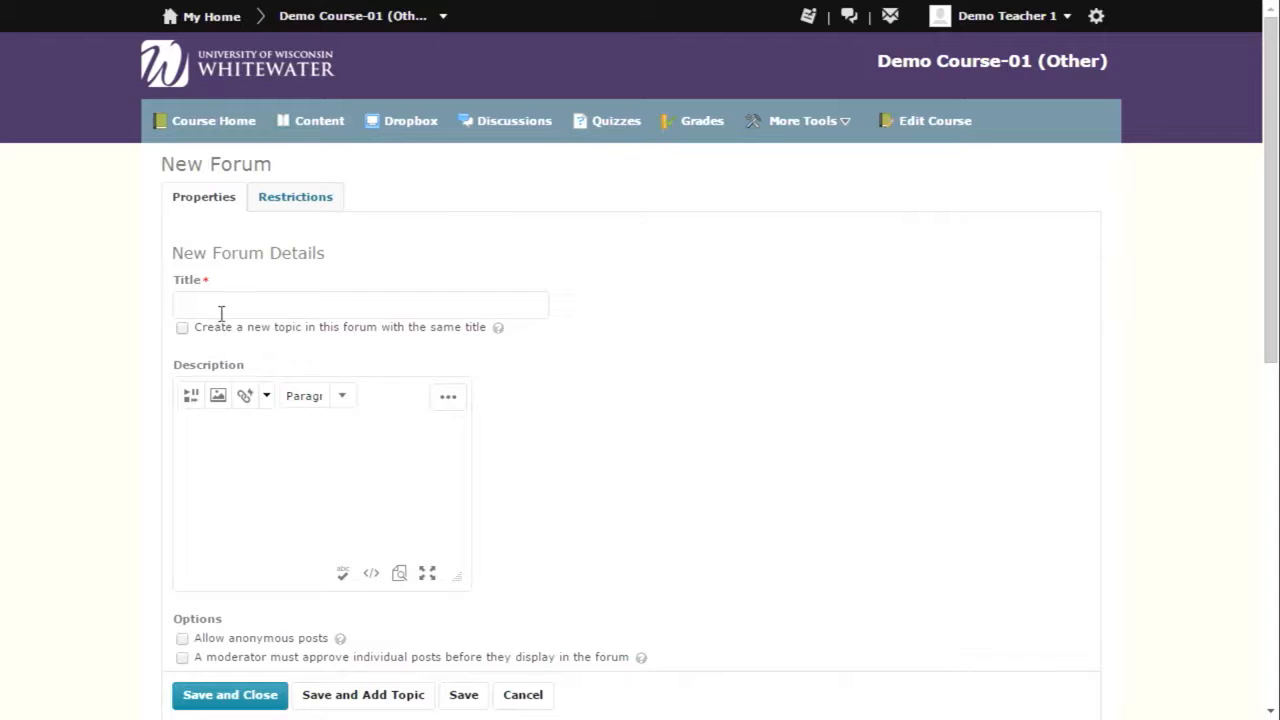
type("Video Discussion")
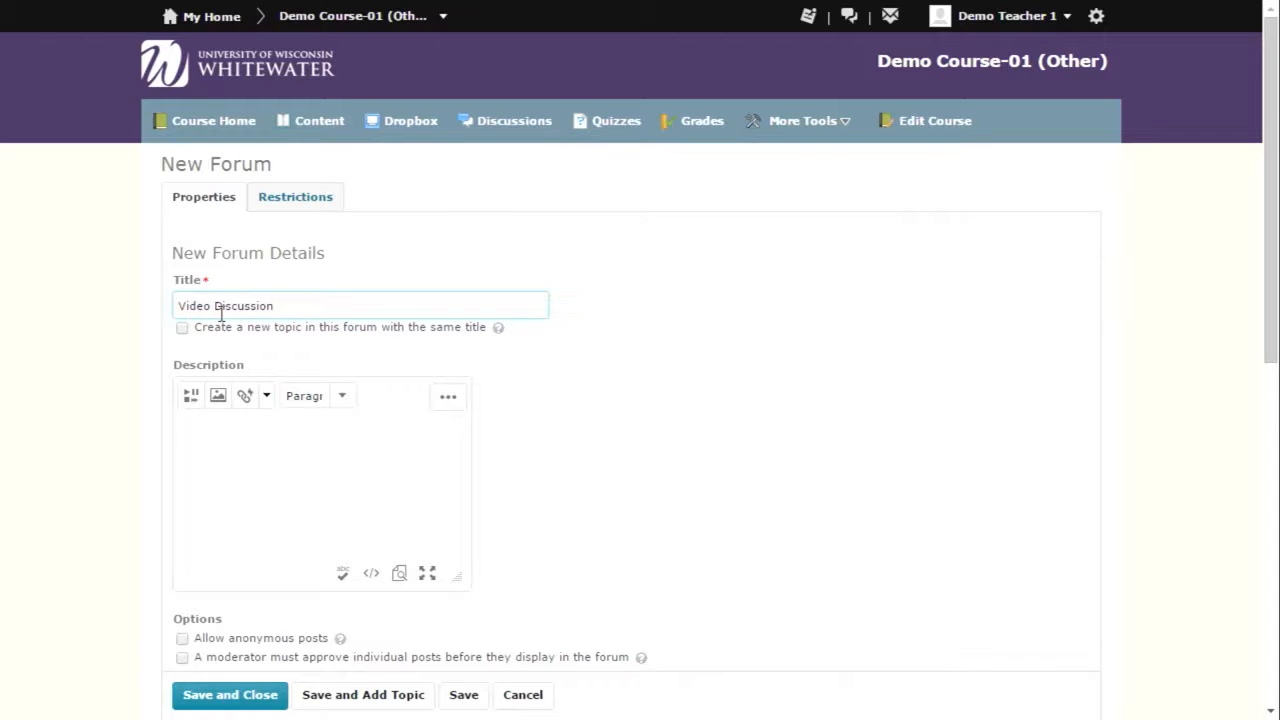
Review the forum's options, availability and locking settings.
scroll("down", 3)
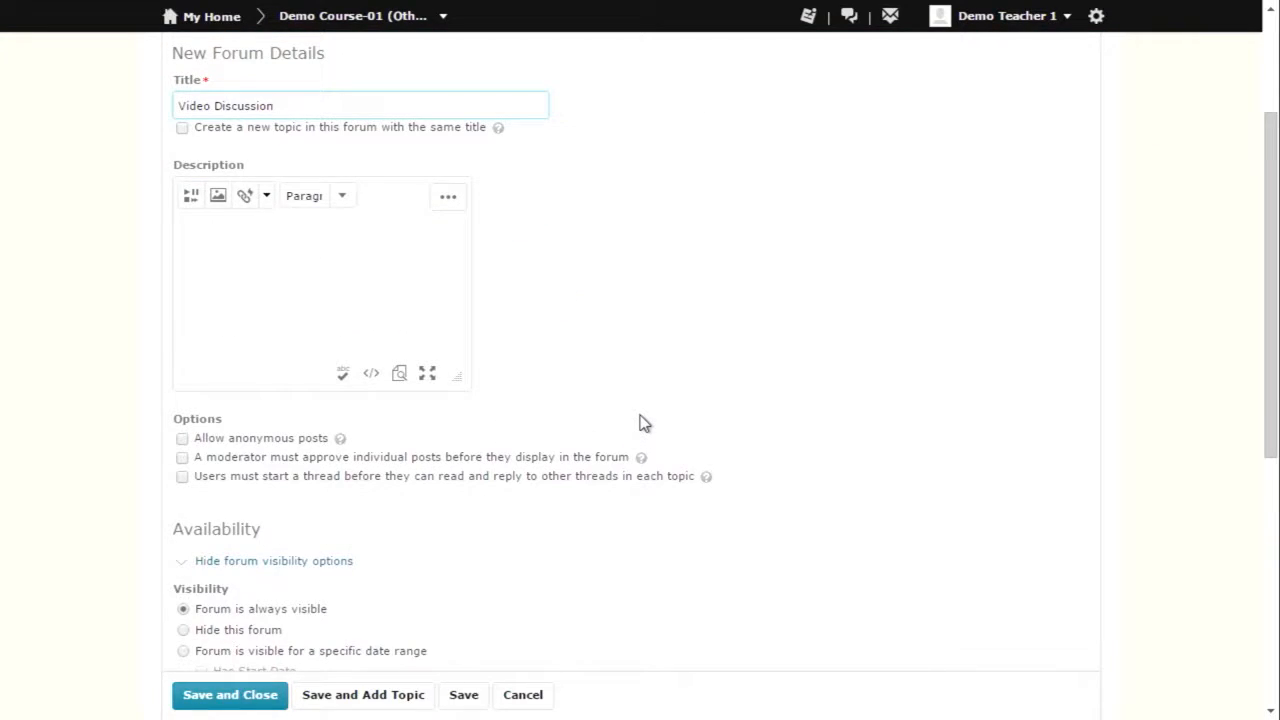
scroll("down", 3)
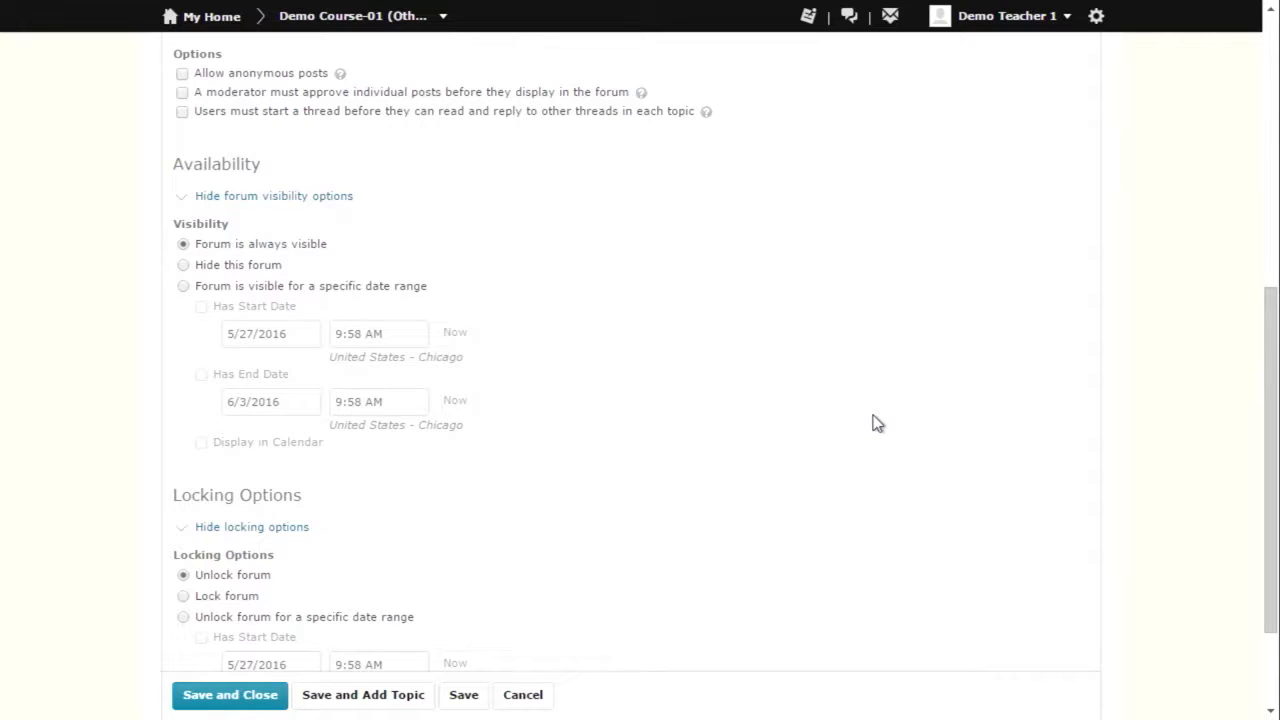
scroll("down", 3)
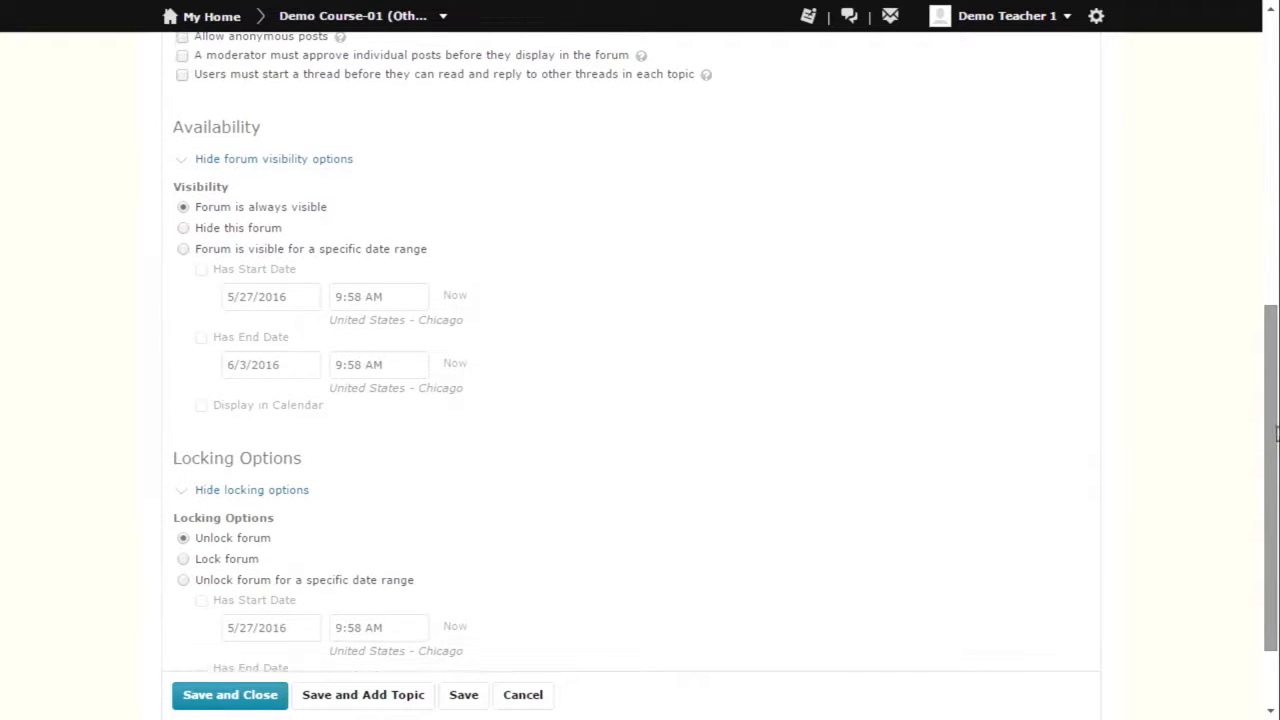
scroll("down", 3)
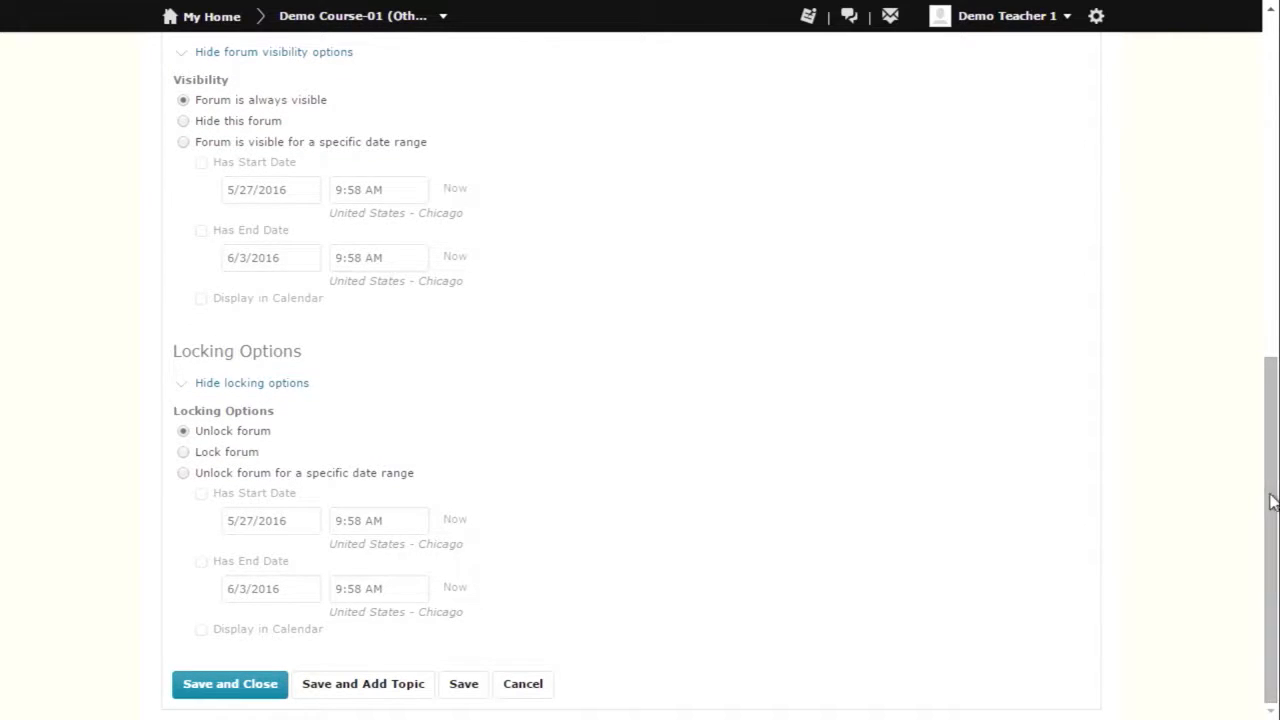
mouse_move(892, 558)
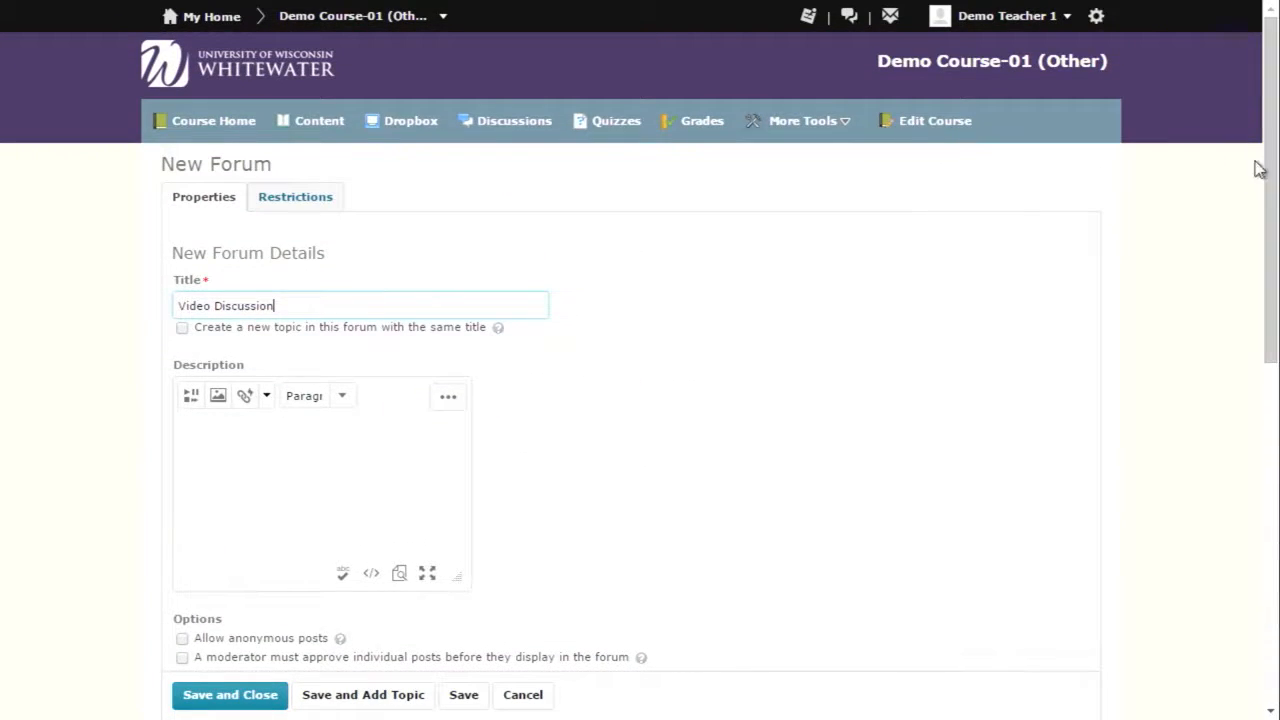
Create and save the Video Discussion forum with no release conditions or group restrictions.
left_click(296, 196)
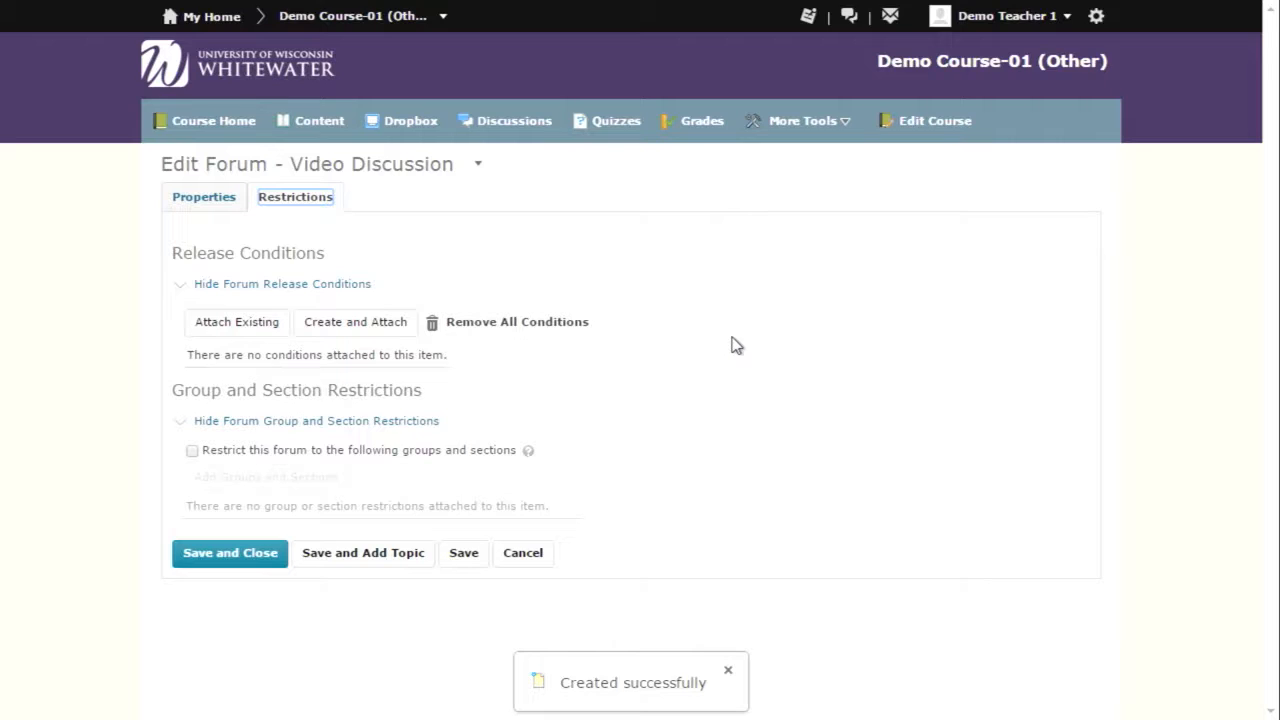
mouse_move(352, 338)
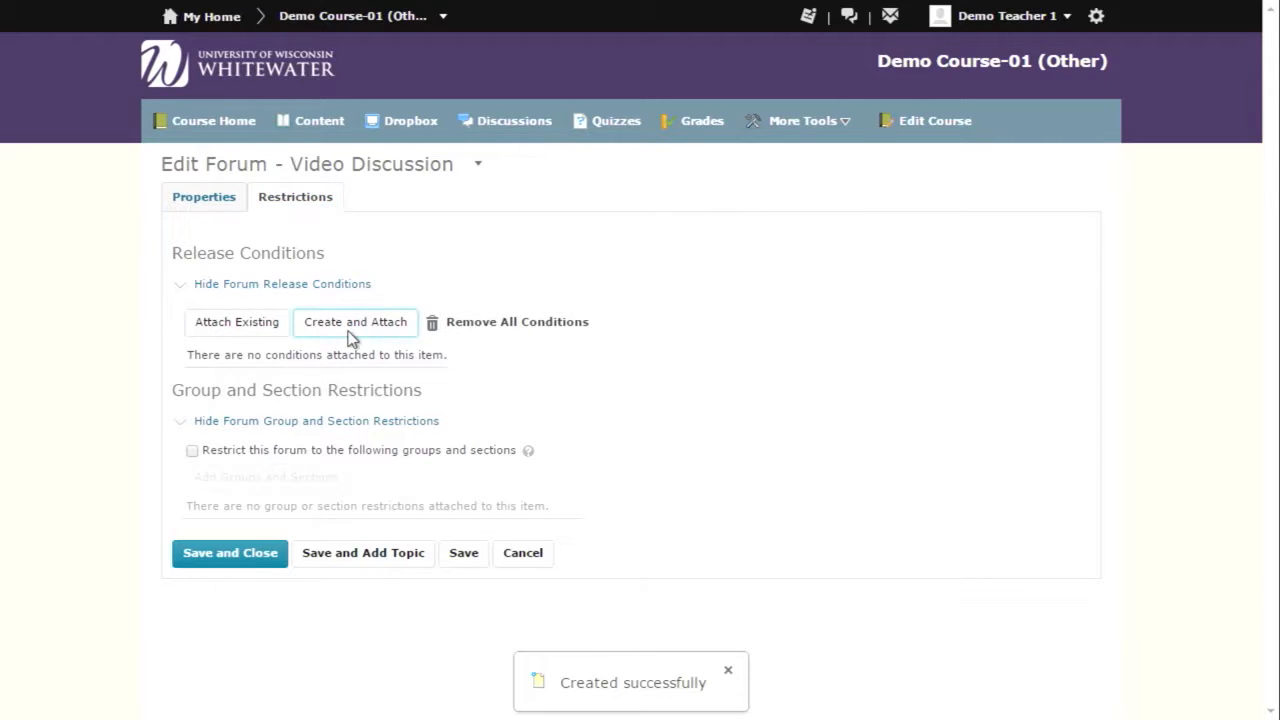
left_click(356, 320)
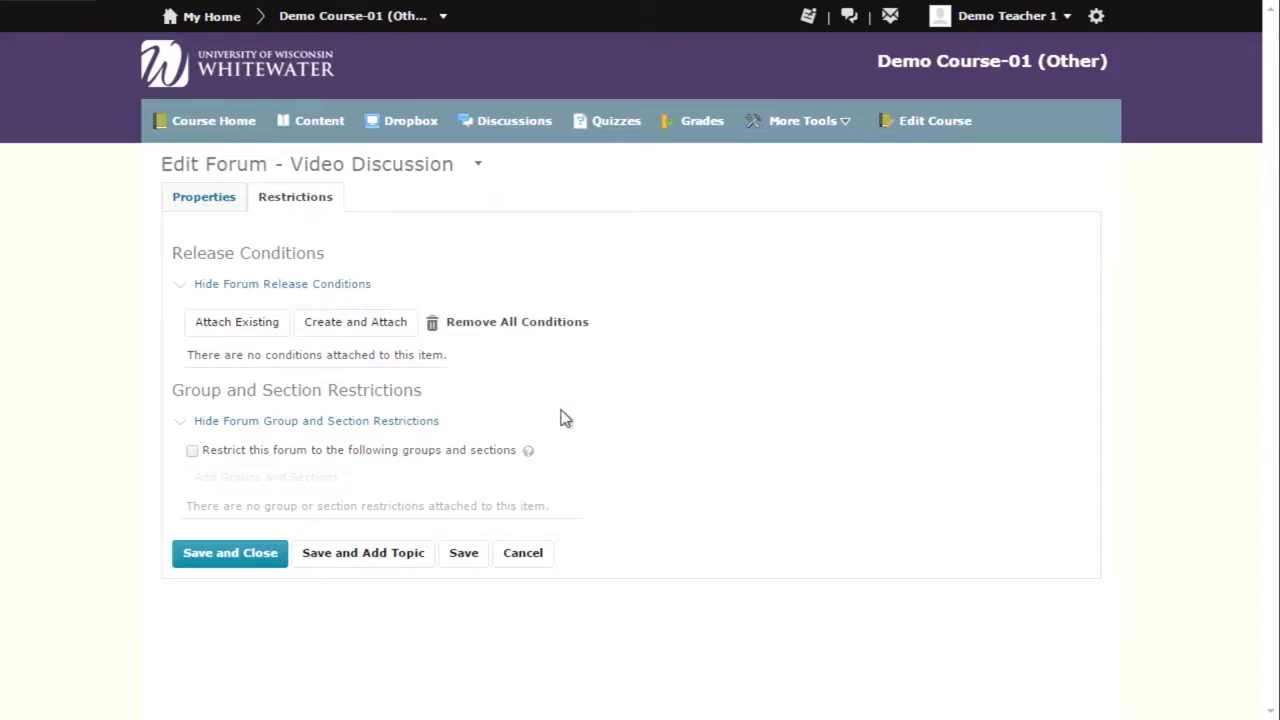
mouse_move(446, 480)
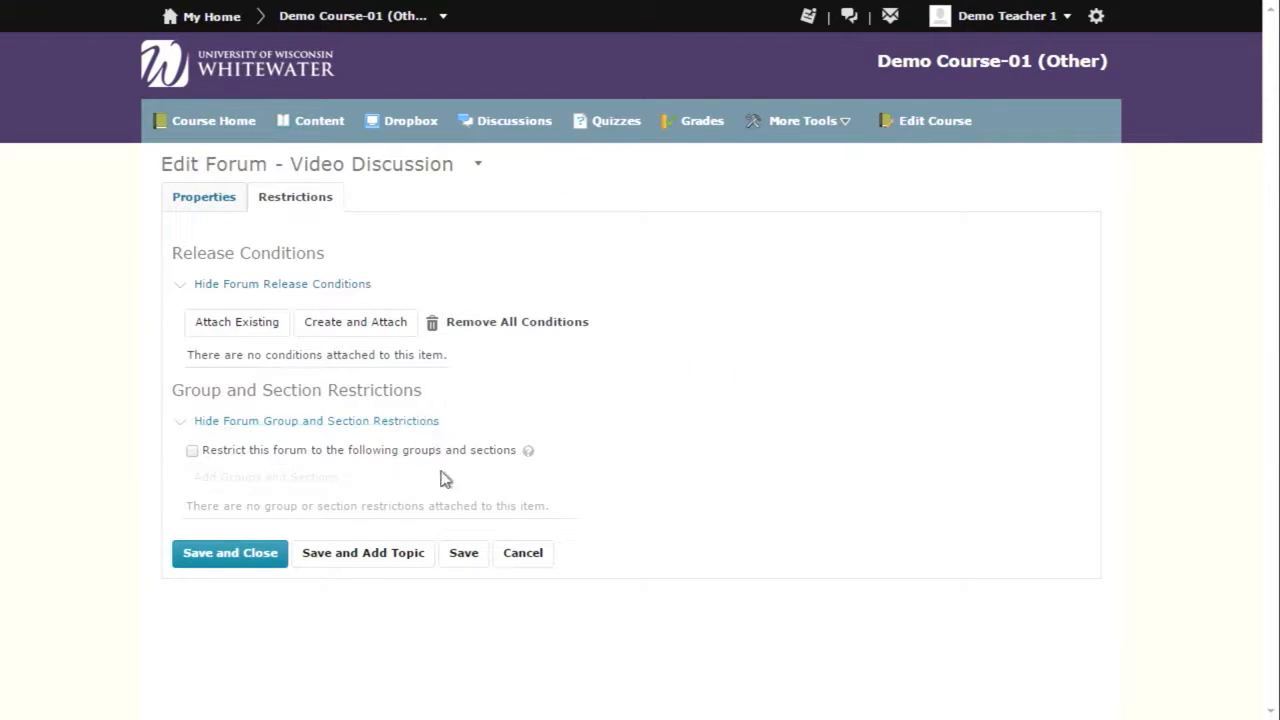
left_click(464, 552)
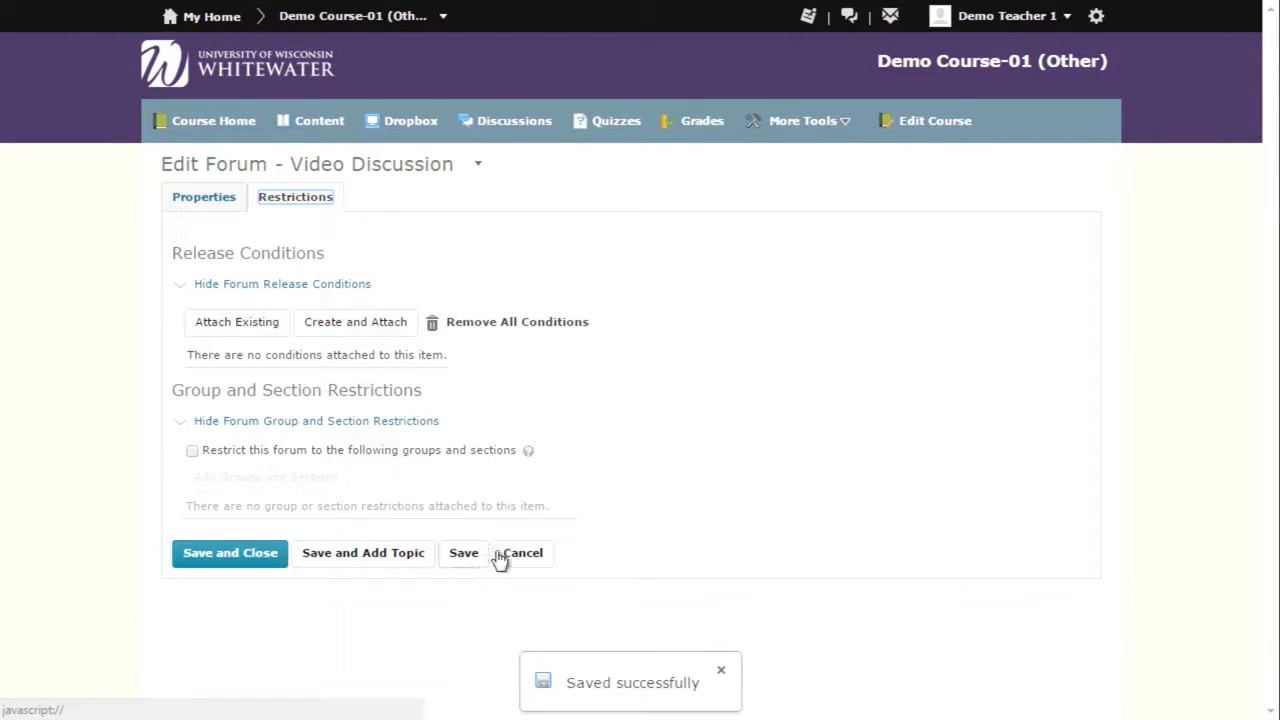
mouse_move(482, 264)
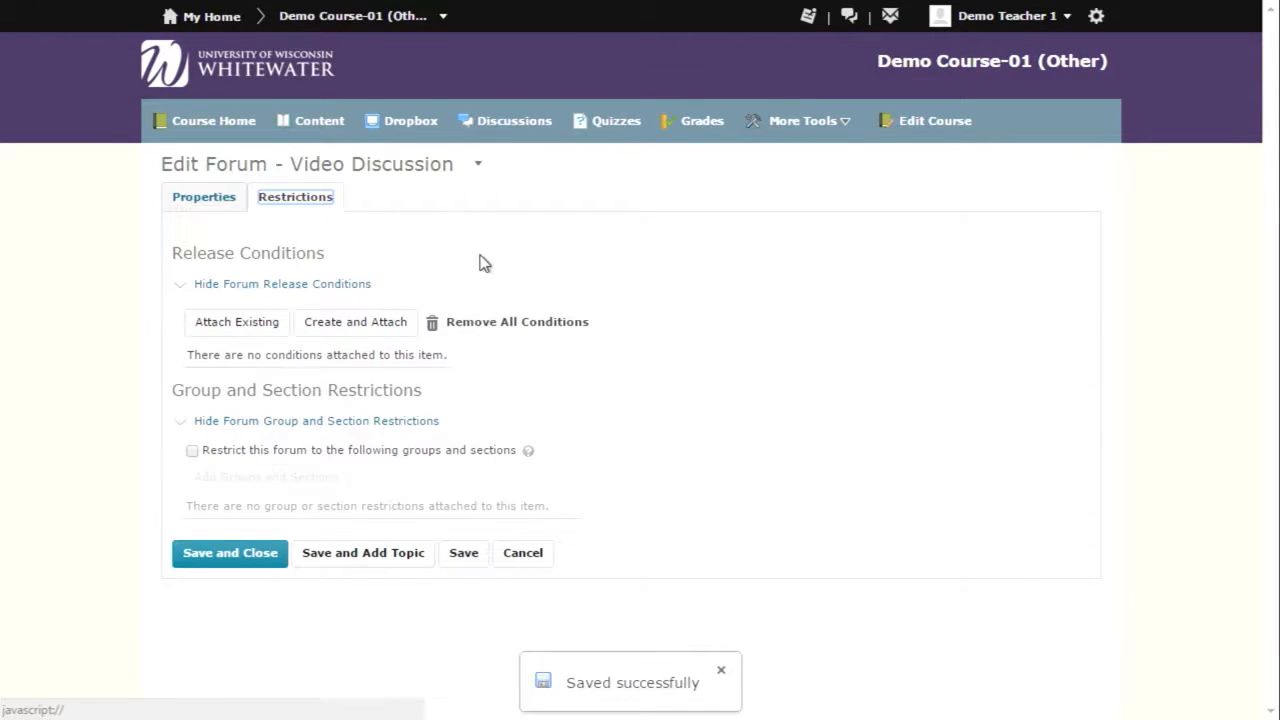
mouse_move(464, 252)
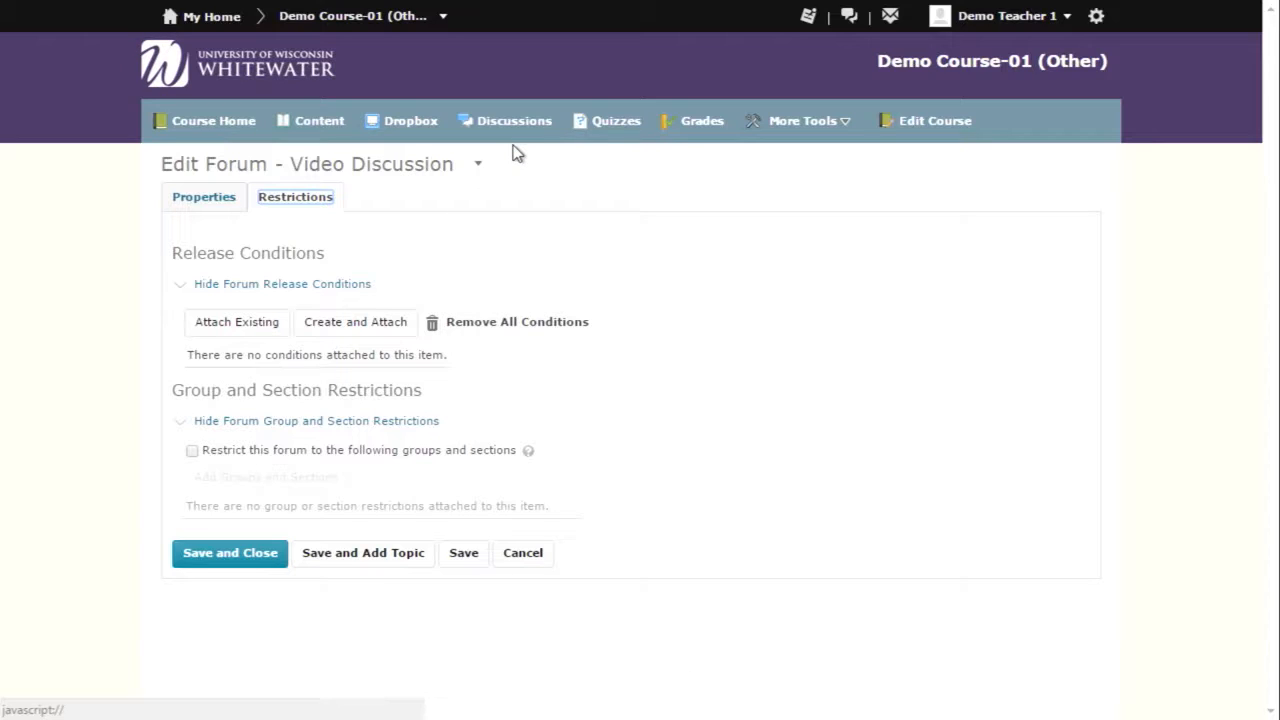
mouse_move(230, 554)
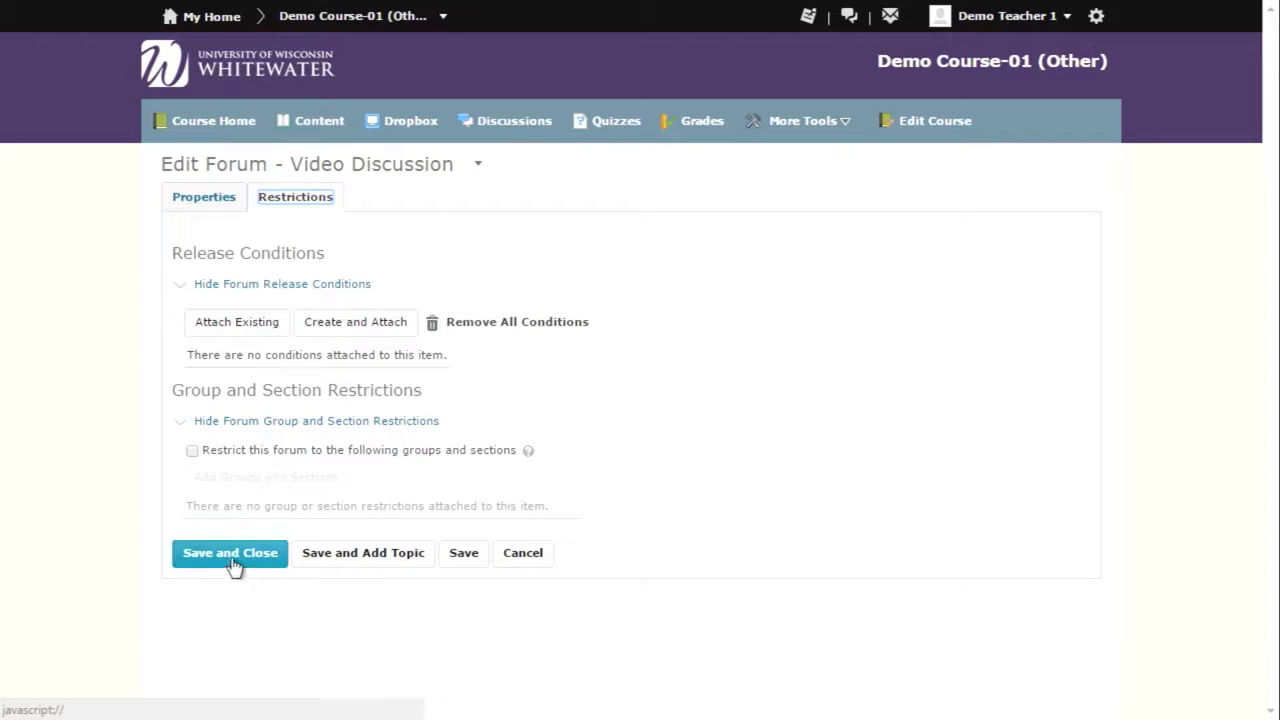
Start a new topic titled 'Video Discussion' placed in the Video Discussion forum.
left_click(228, 552)
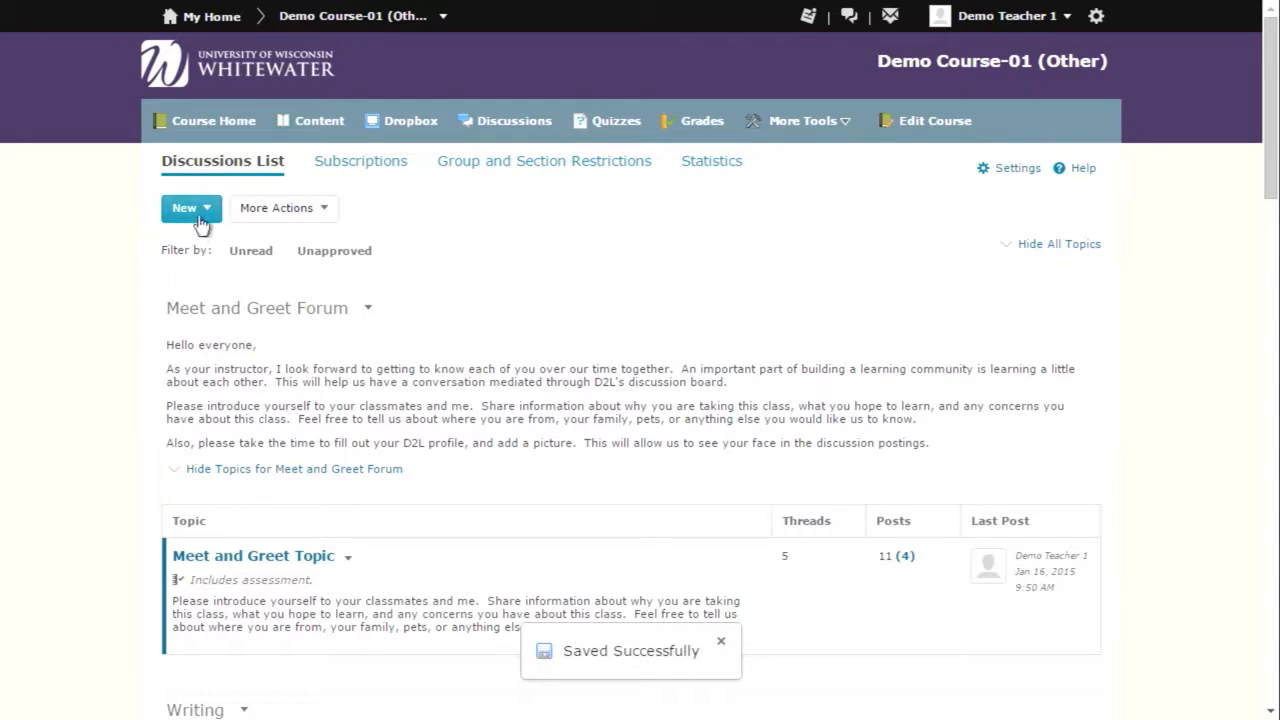
left_click(190, 208)
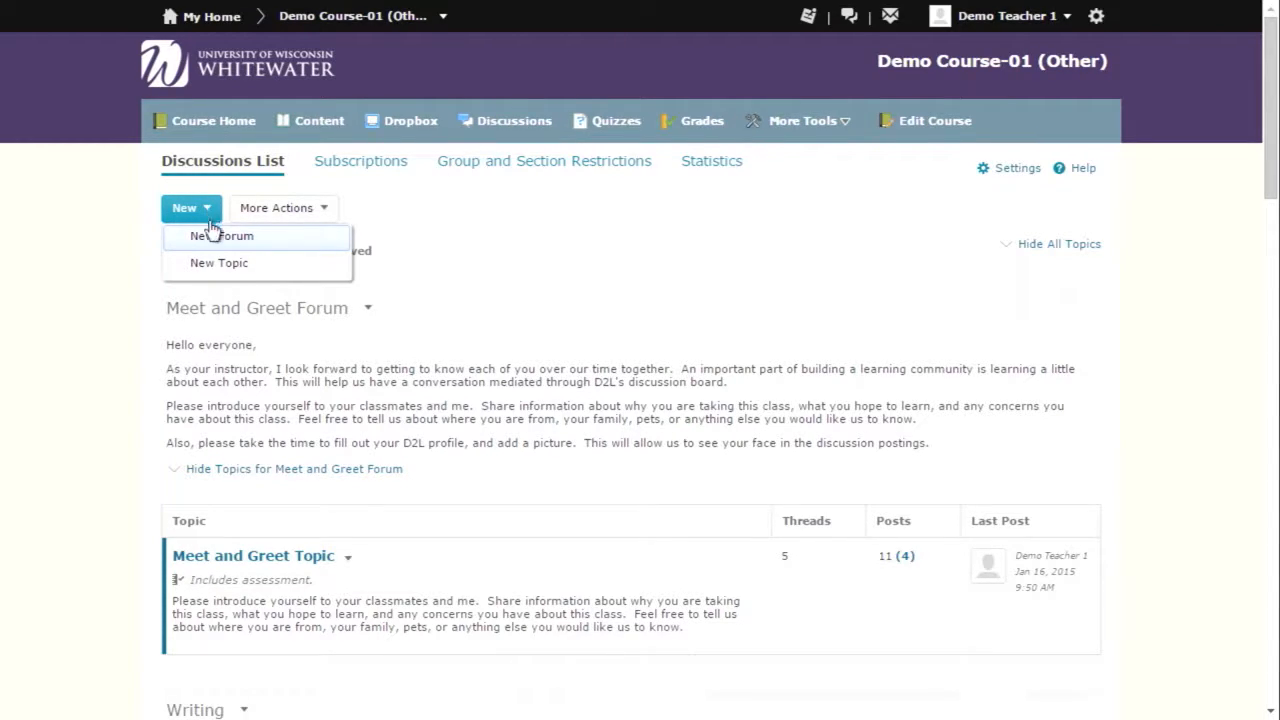
left_click(218, 262)
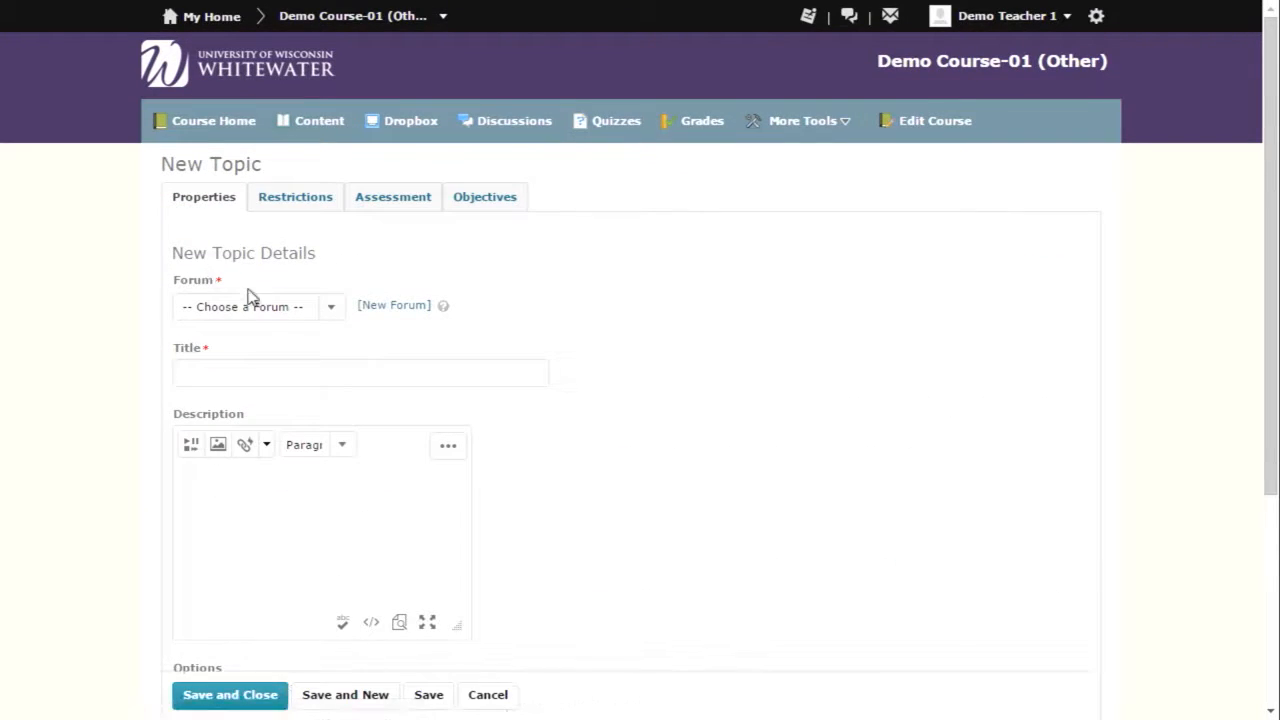
left_click(360, 372)
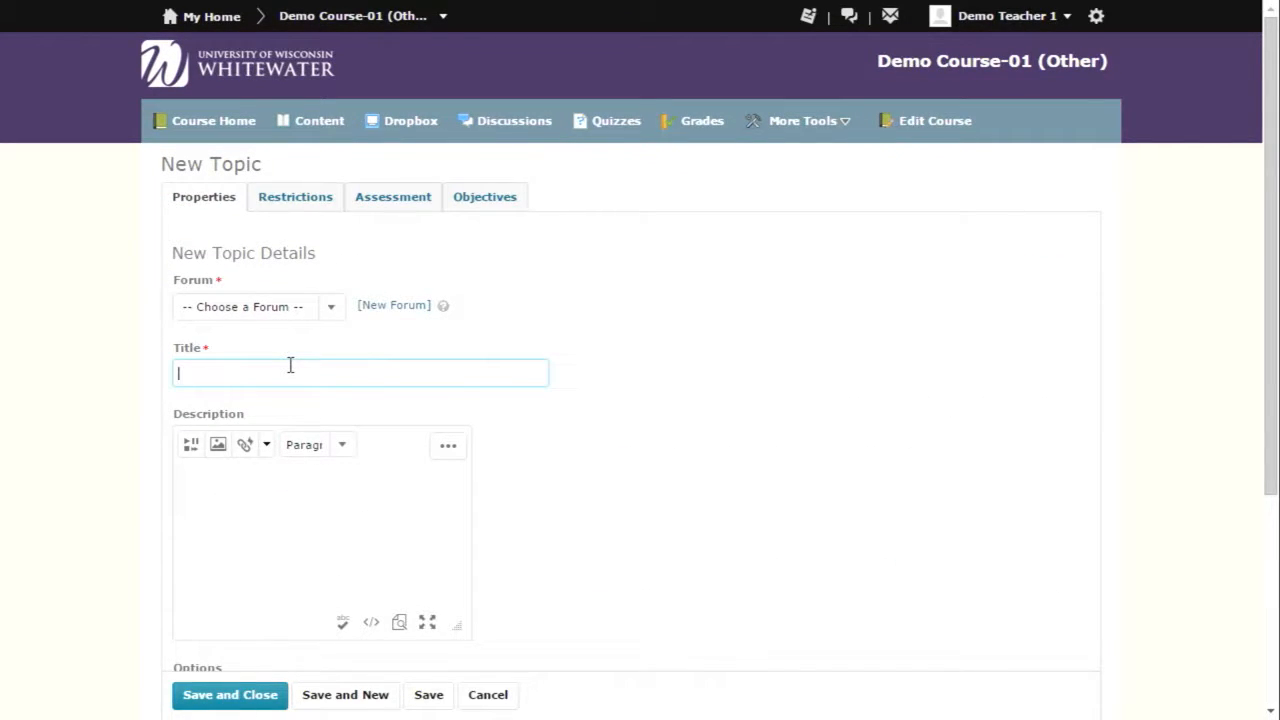
type("Video Discussion")
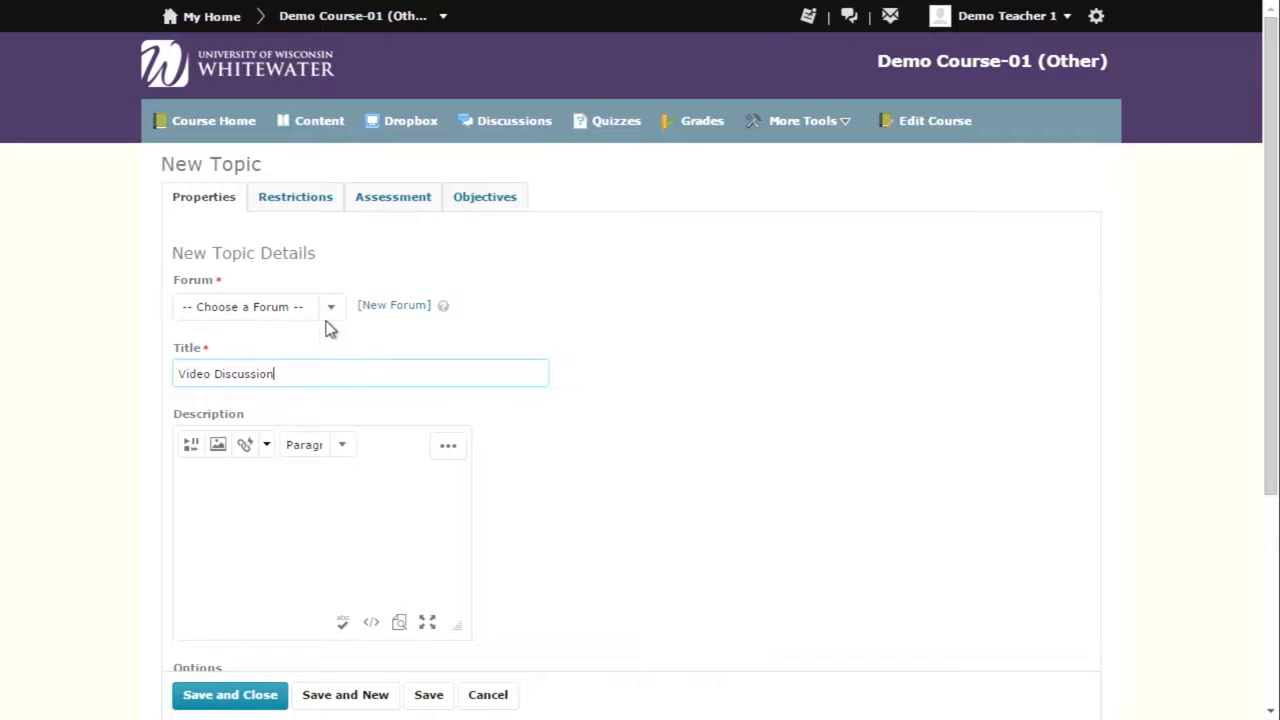
mouse_move(518, 508)
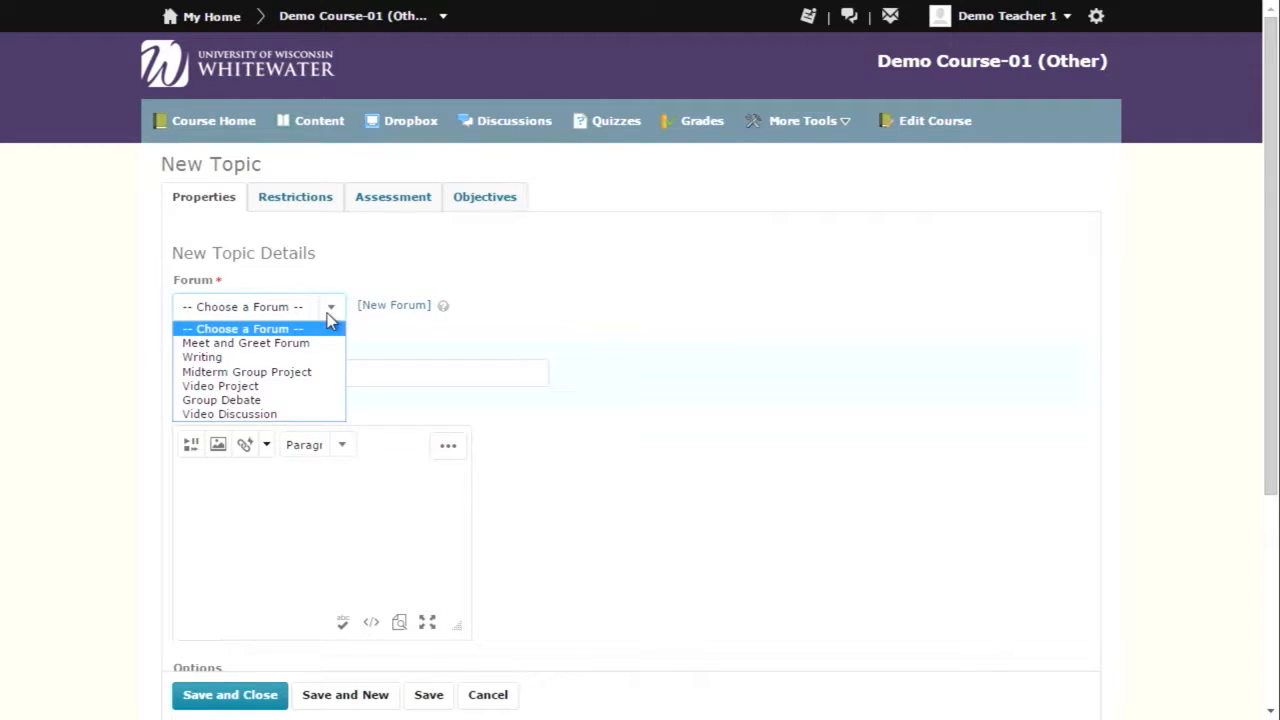
mouse_move(278, 414)
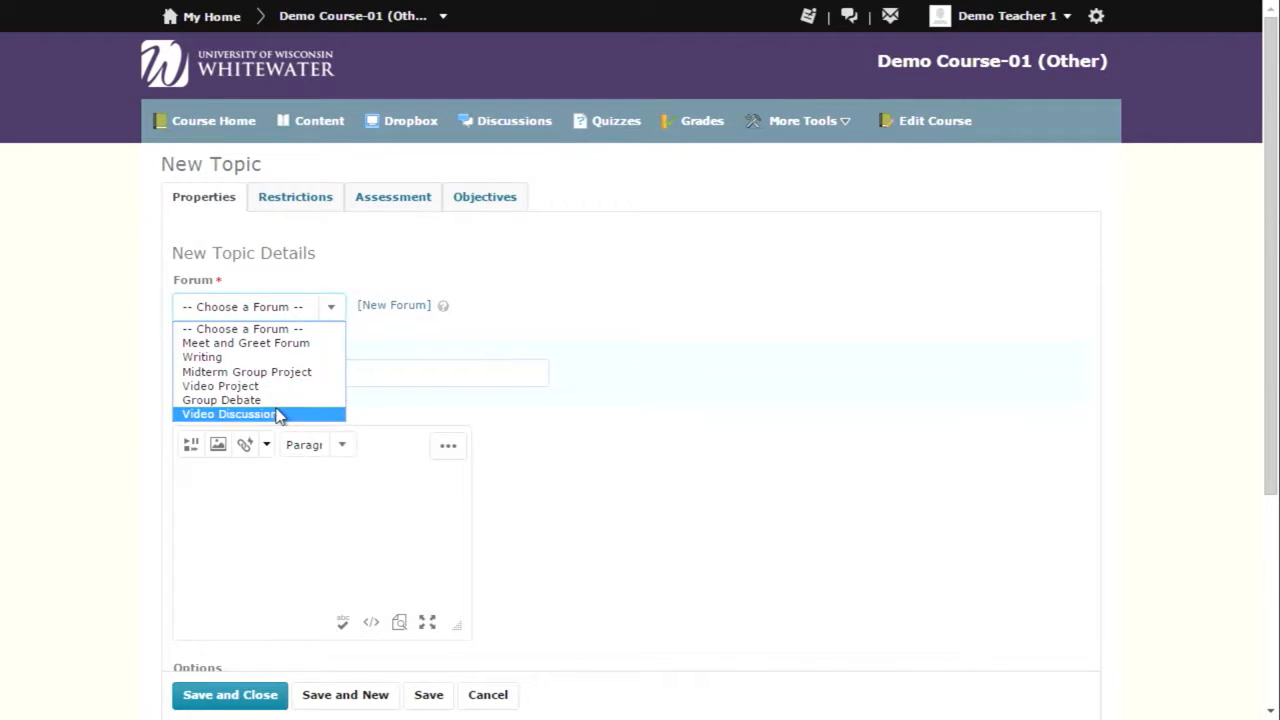
left_click(230, 412)
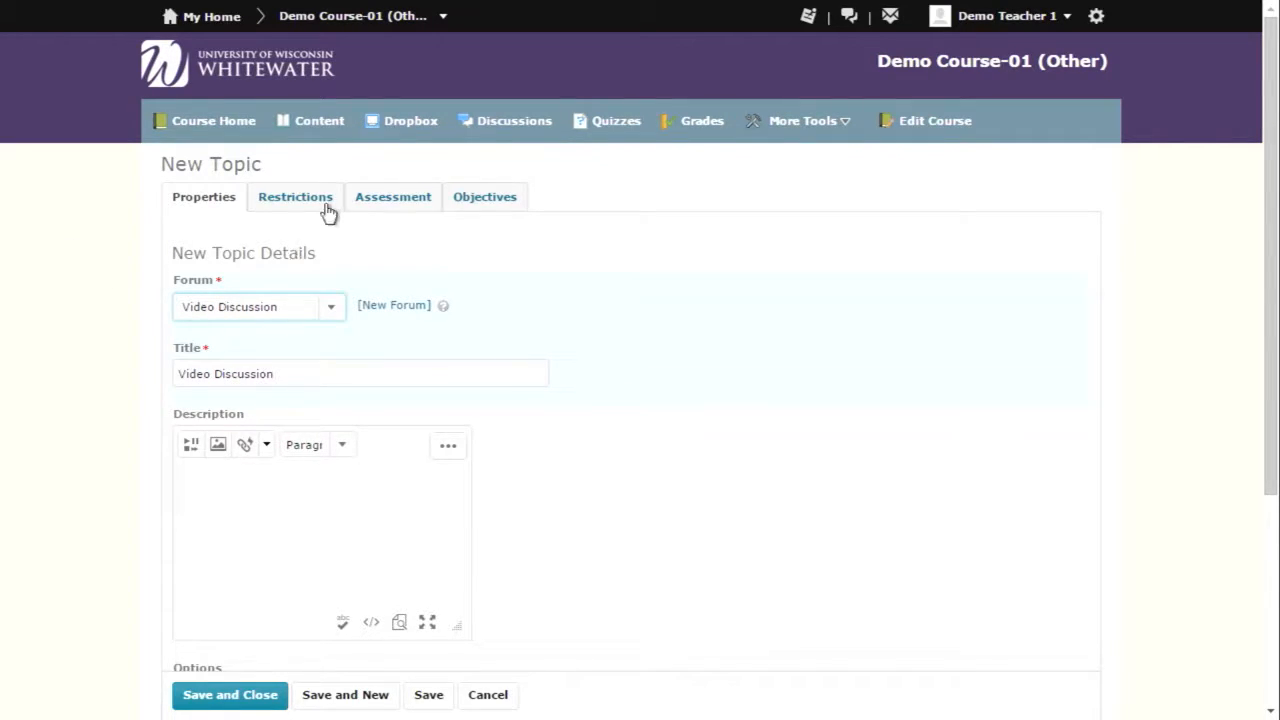
Save the Video Discussion topic and view its empty release conditions and group restrictions.
left_click(296, 196)
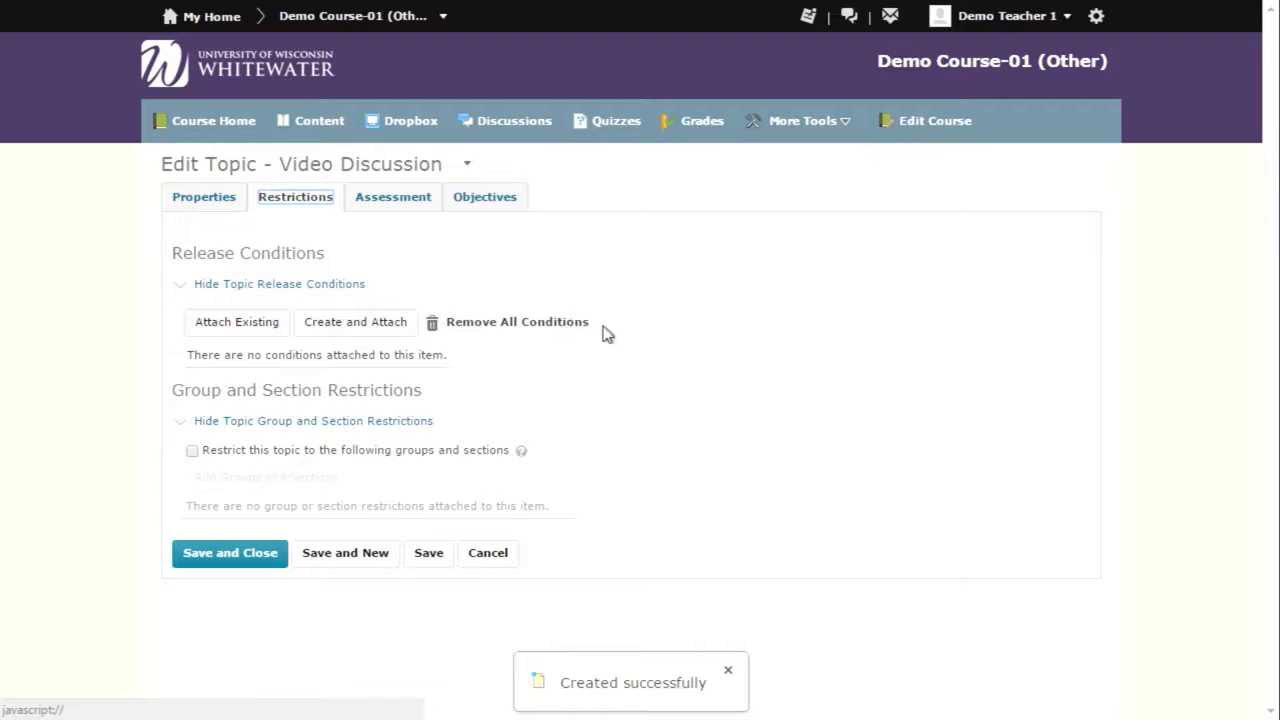
mouse_move(700, 340)
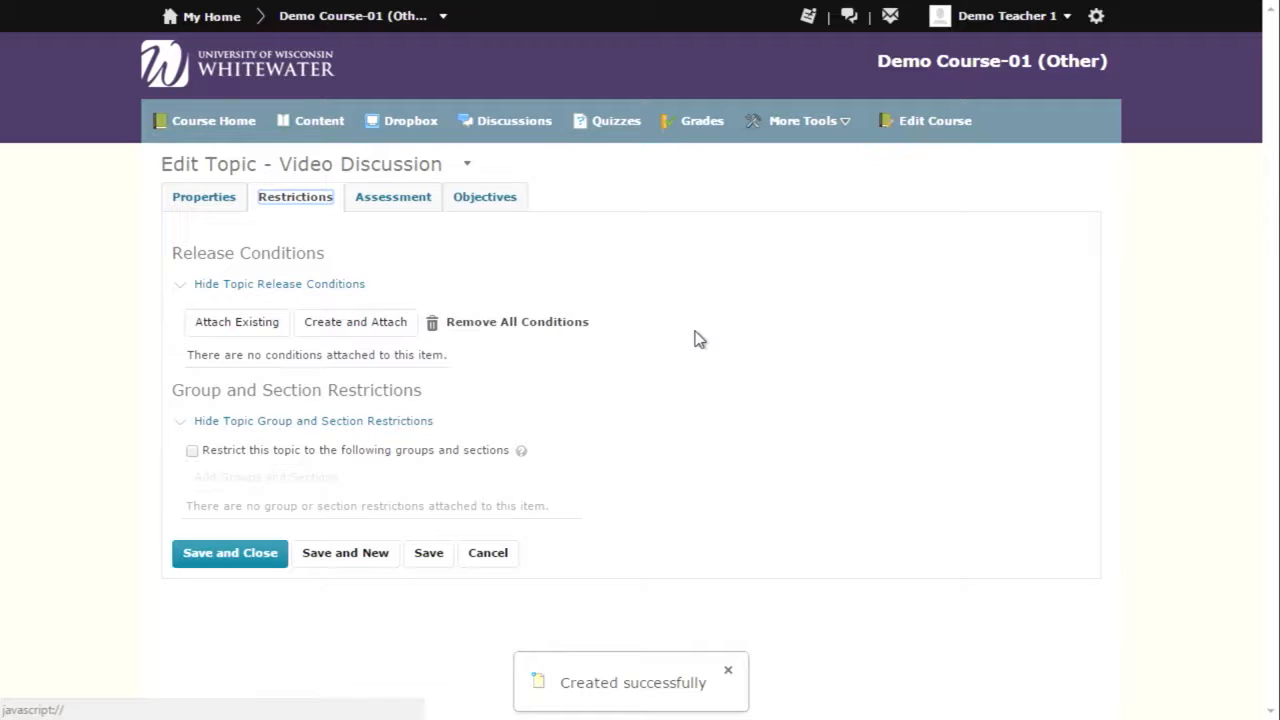
left_click(728, 668)
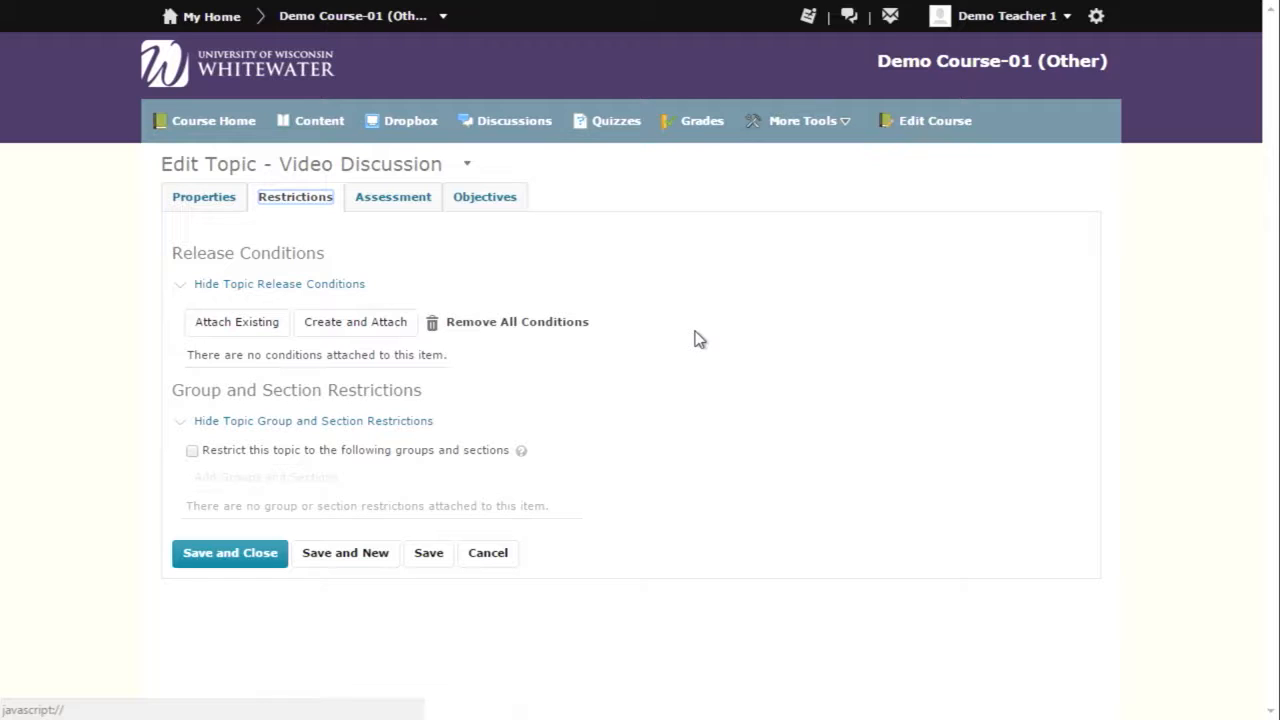
mouse_move(584, 250)
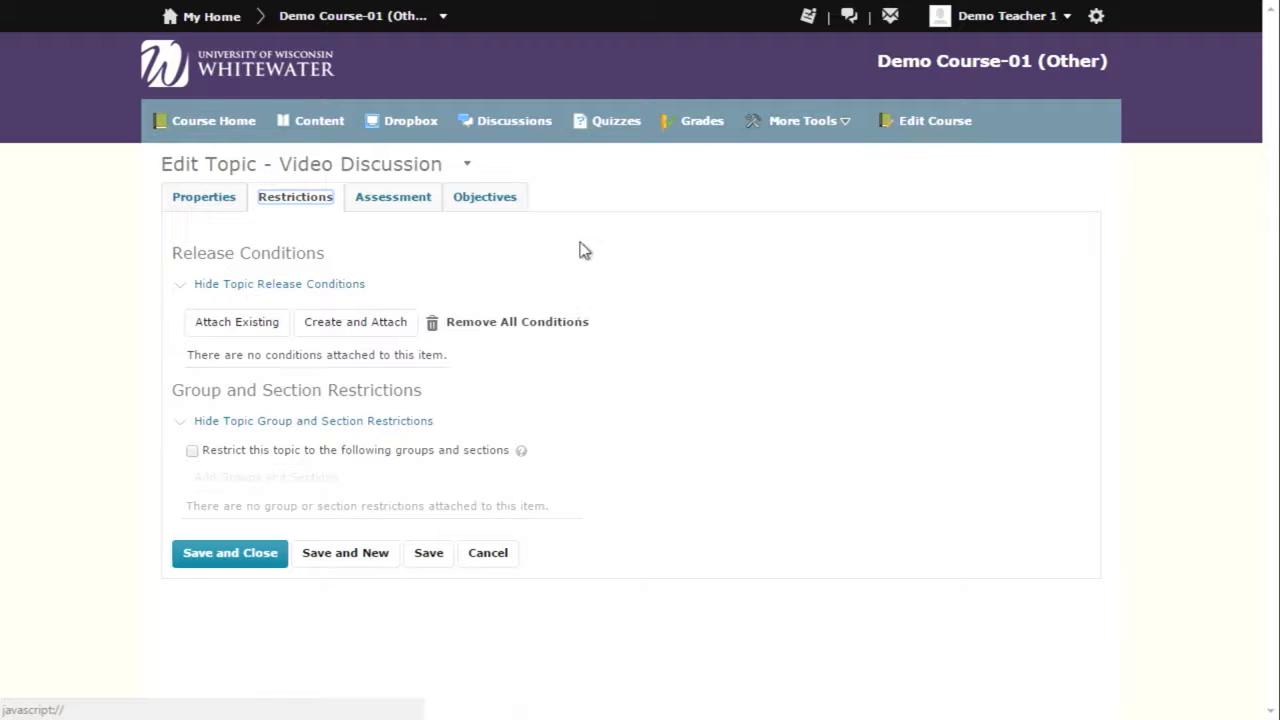
Grade the topic against Presentation 1 with a Score Out Of 100, dismissing the new grade item form.
left_click(392, 196)
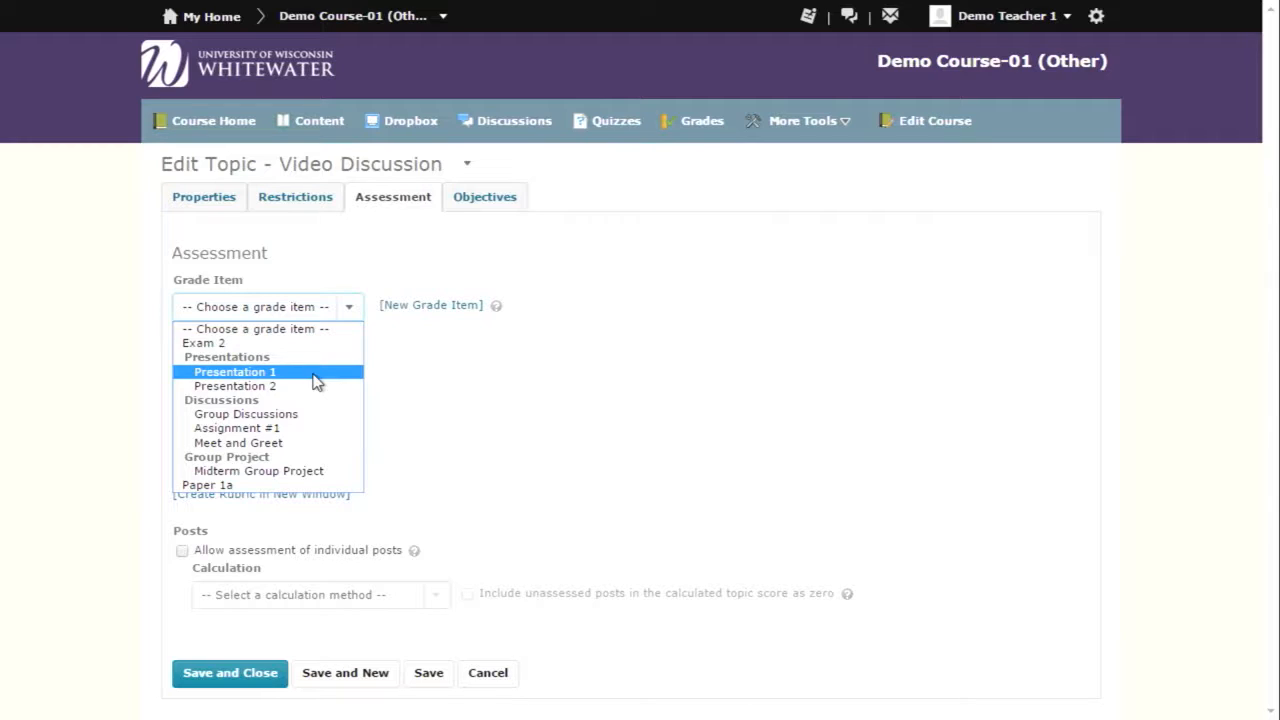
left_click(236, 370)
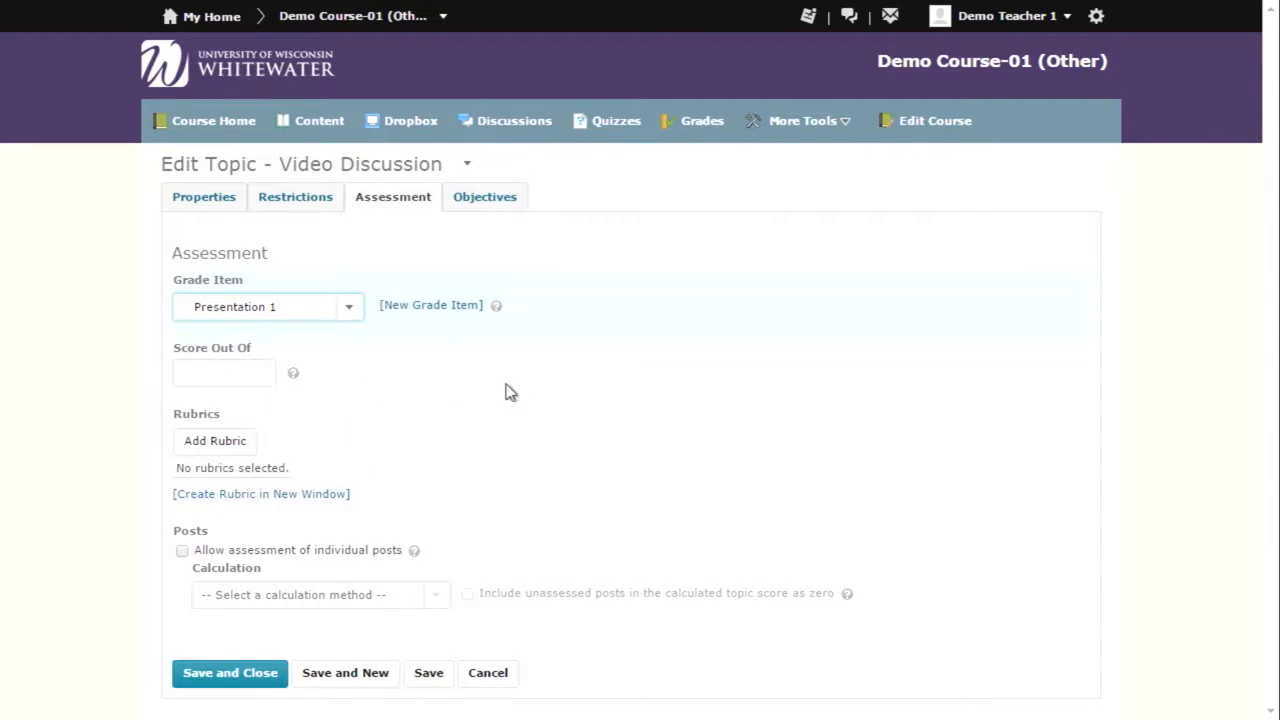
left_click(432, 304)
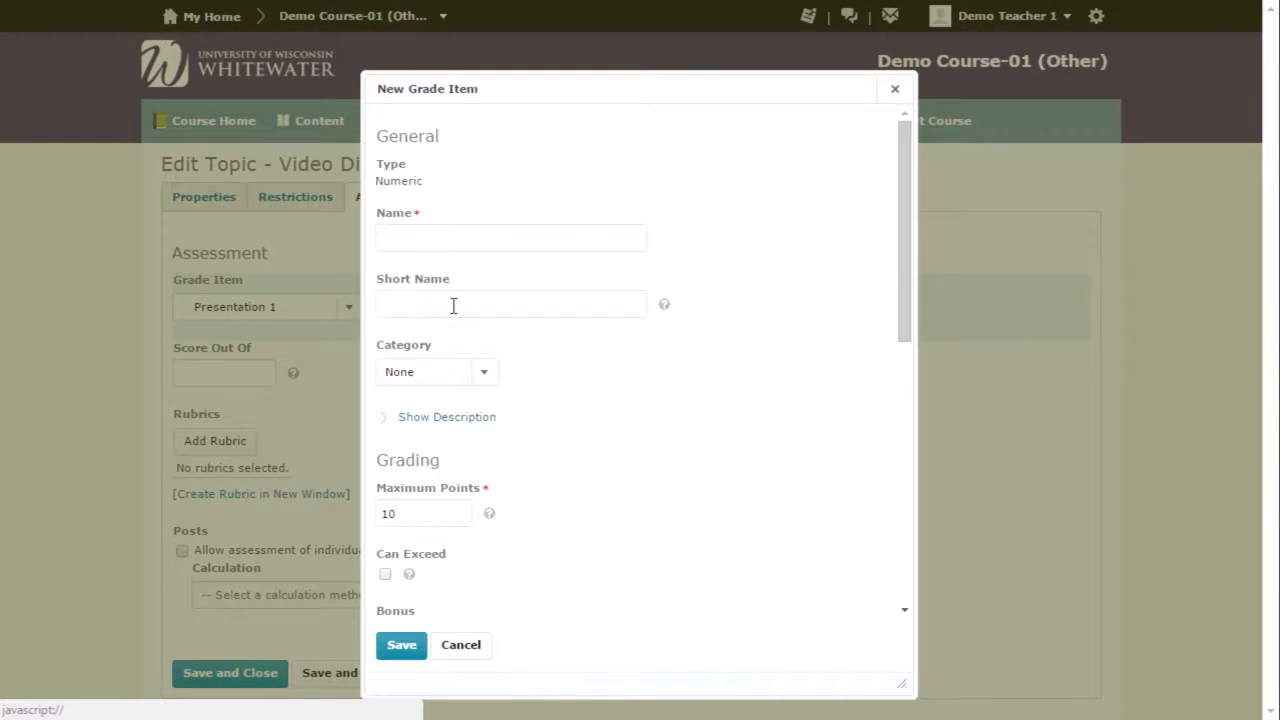
left_click(460, 644)
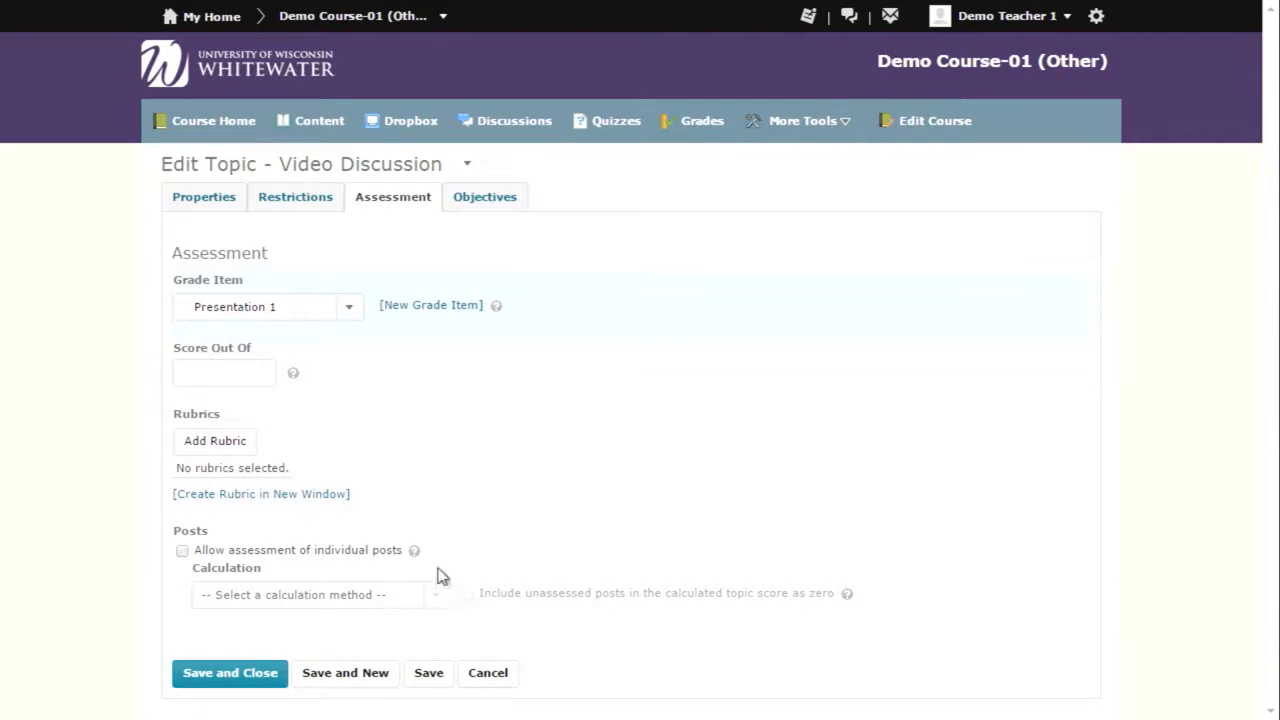
left_click(224, 374)
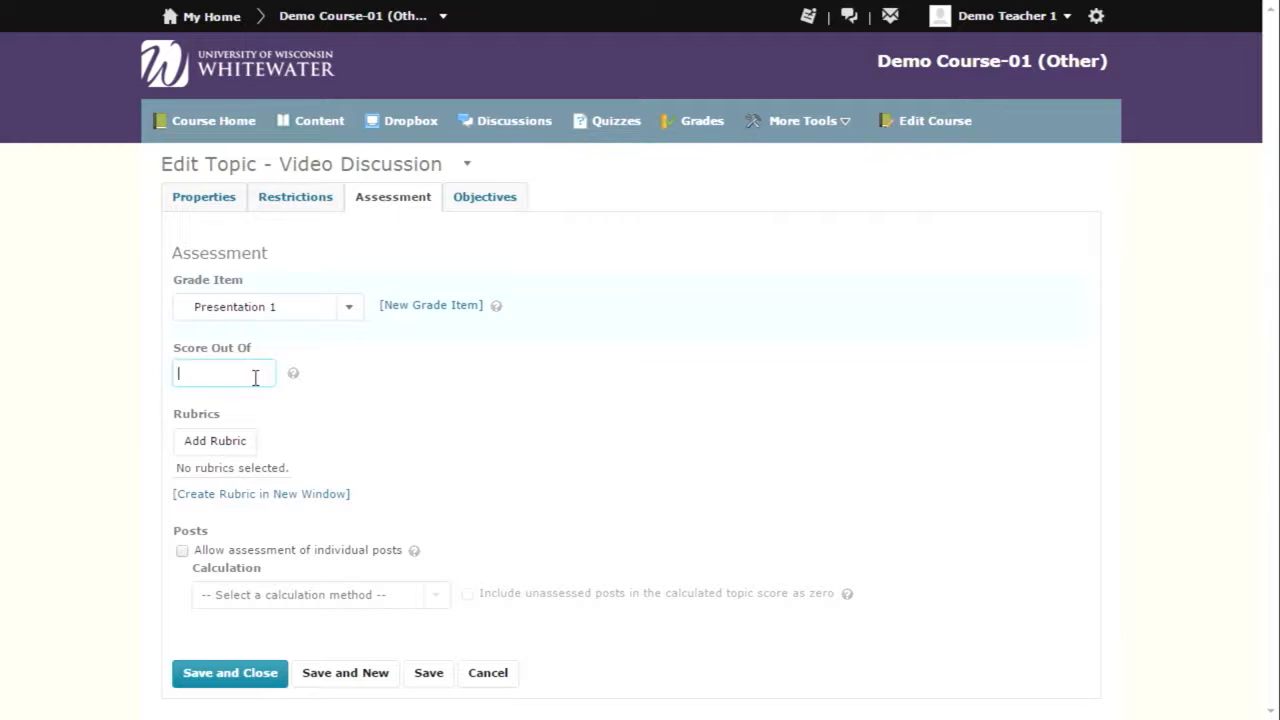
type("1")
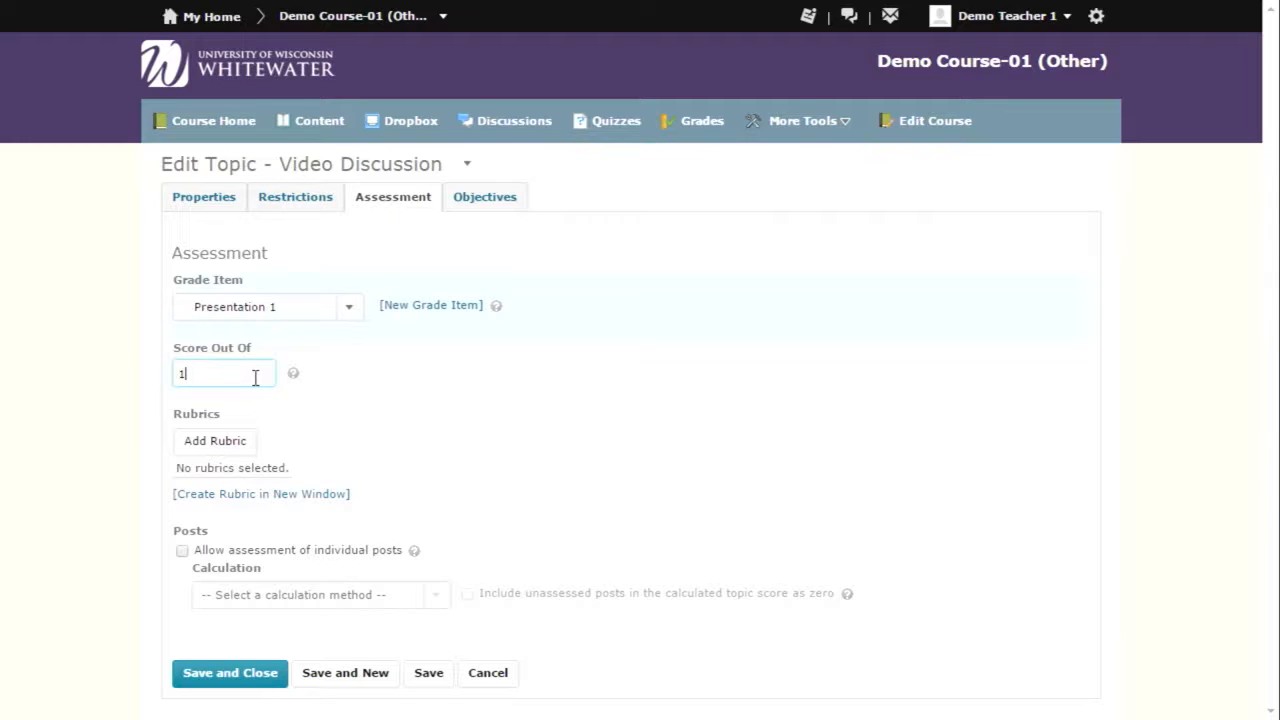
type("00")
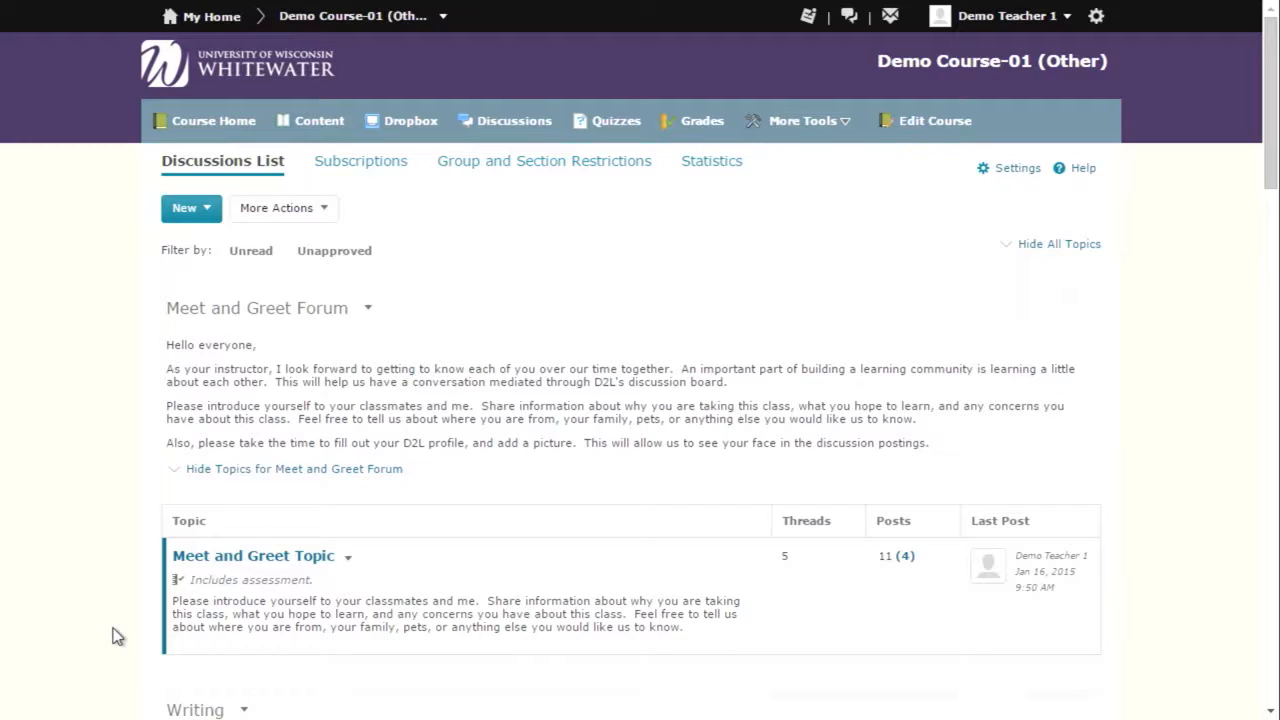
mouse_move(70, 640)
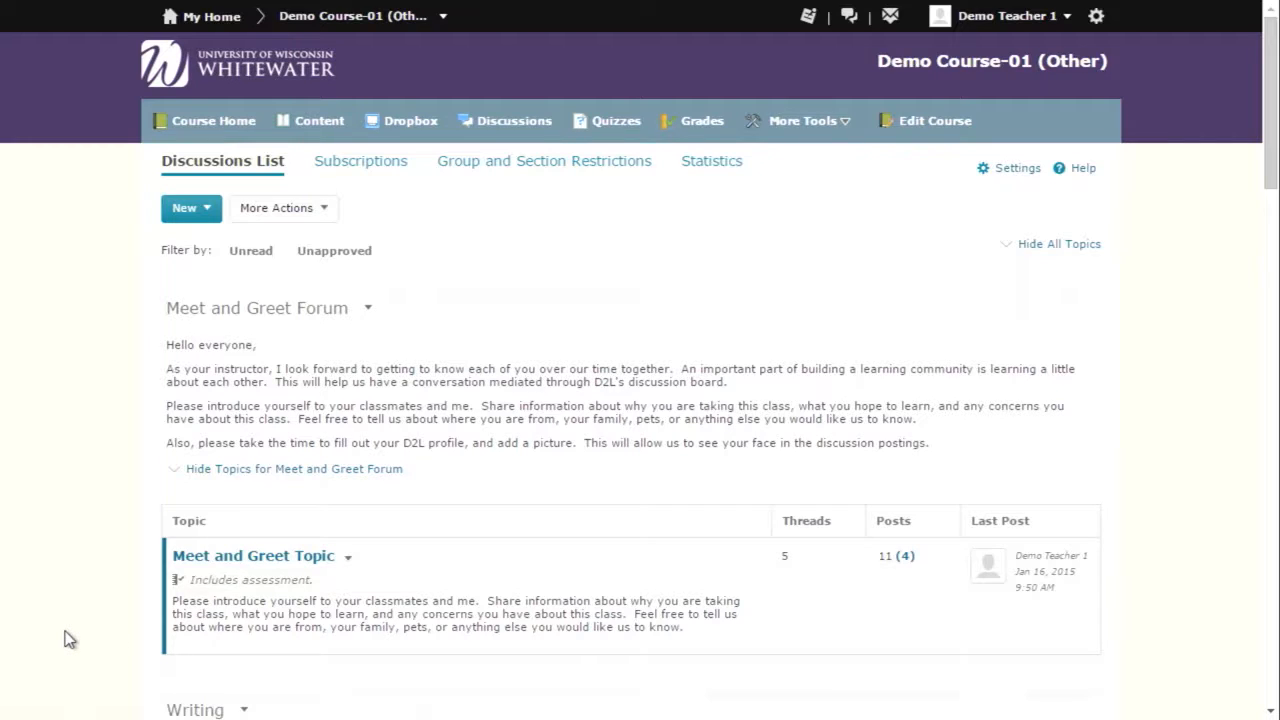
mouse_move(410, 290)
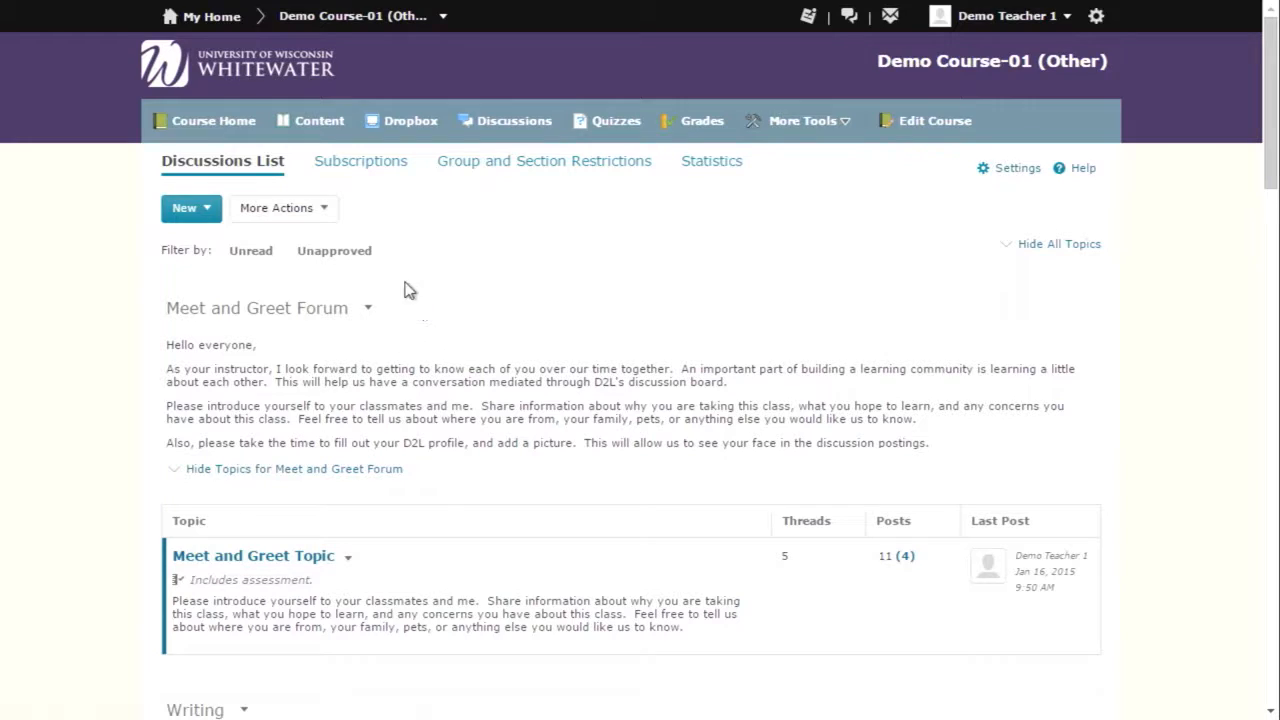
Show the Delete Forums and Topics page listing every forum and topic including Video Discussion.
left_click(284, 208)
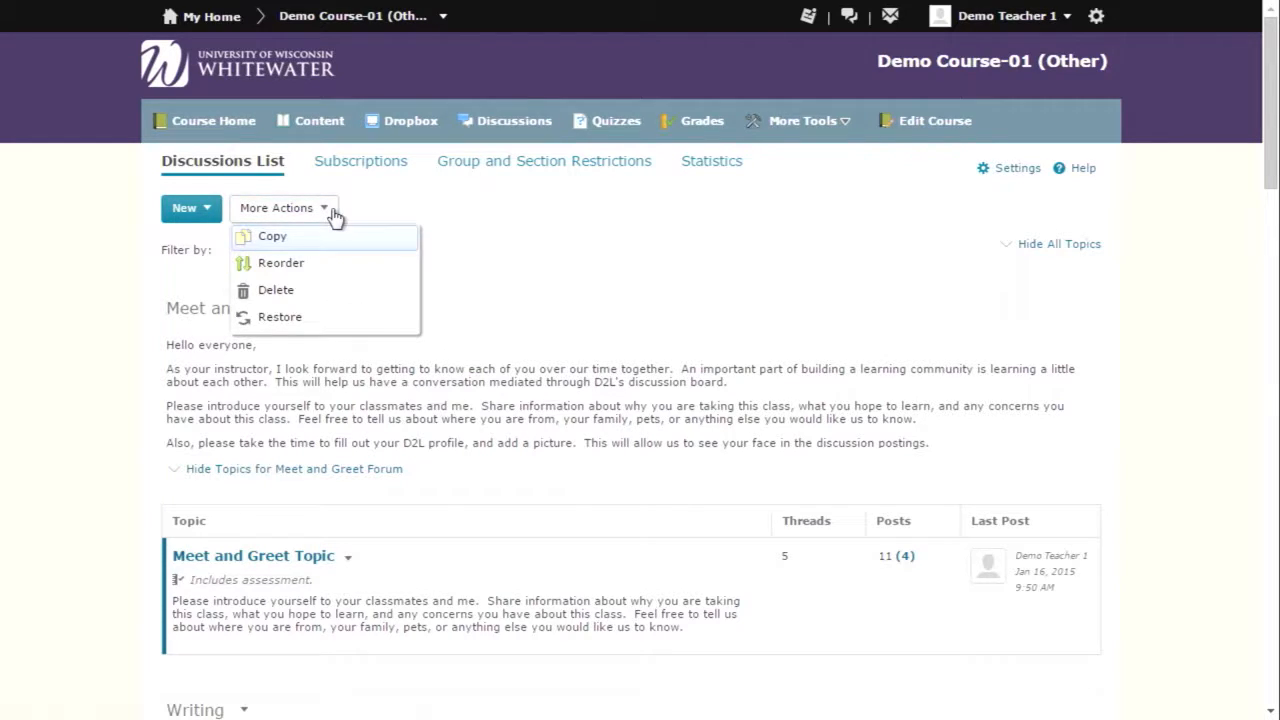
left_click(276, 290)
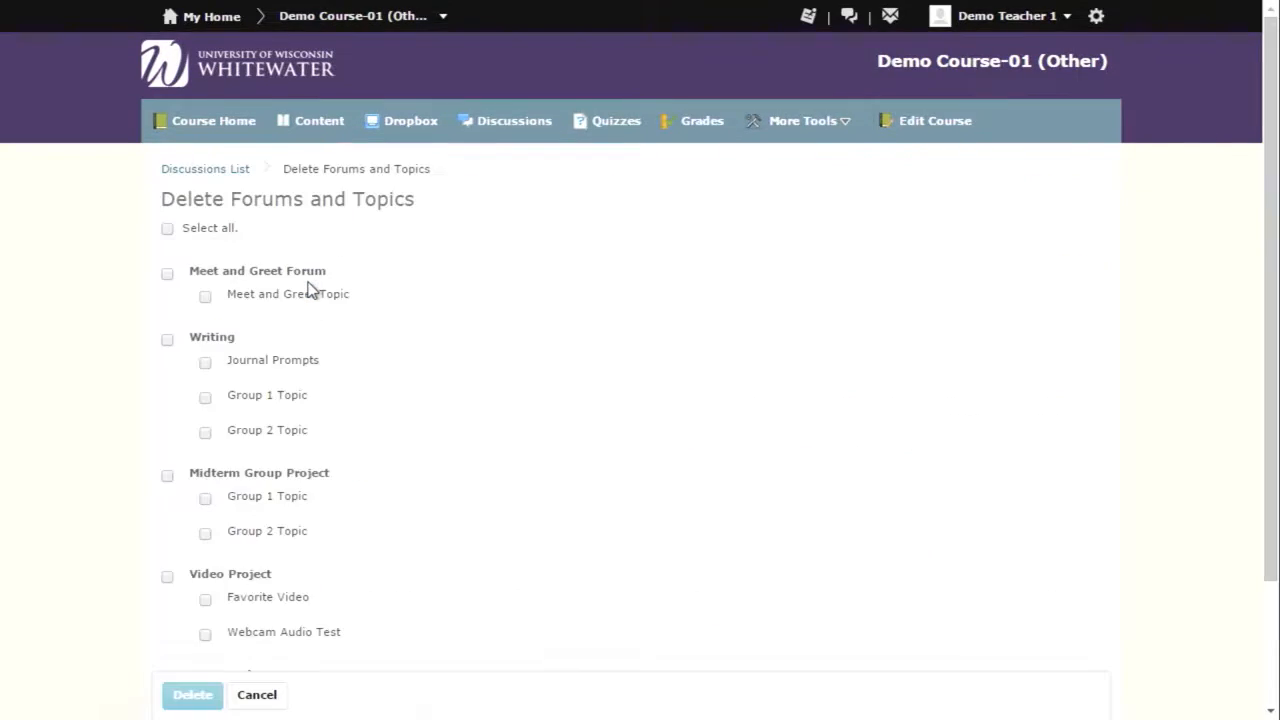
mouse_move(512, 312)
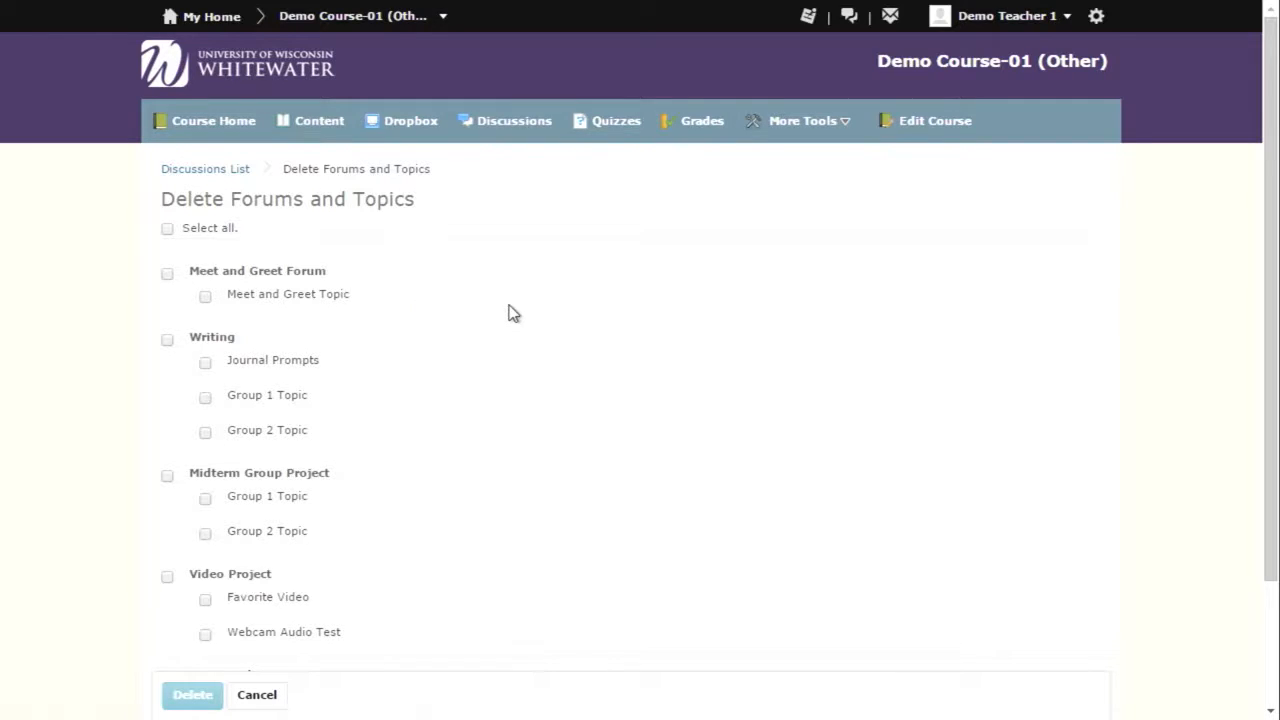
scroll("down", 3)
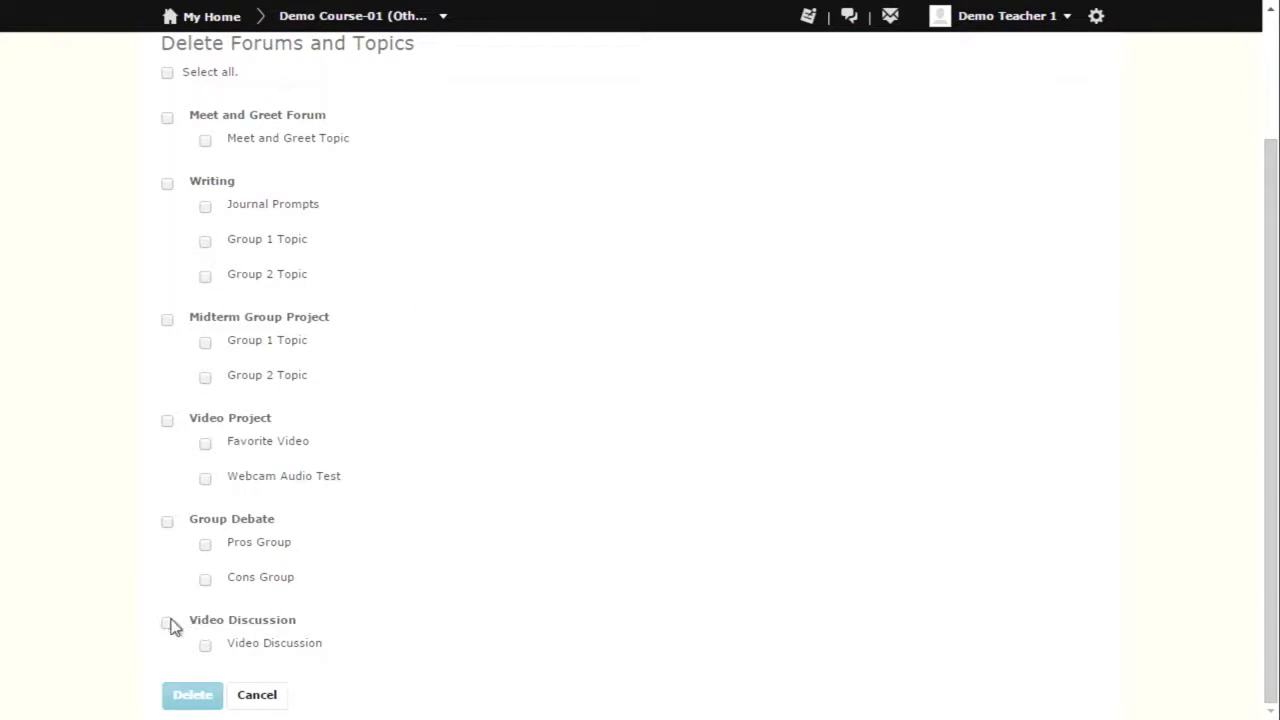
scroll("up", 3)
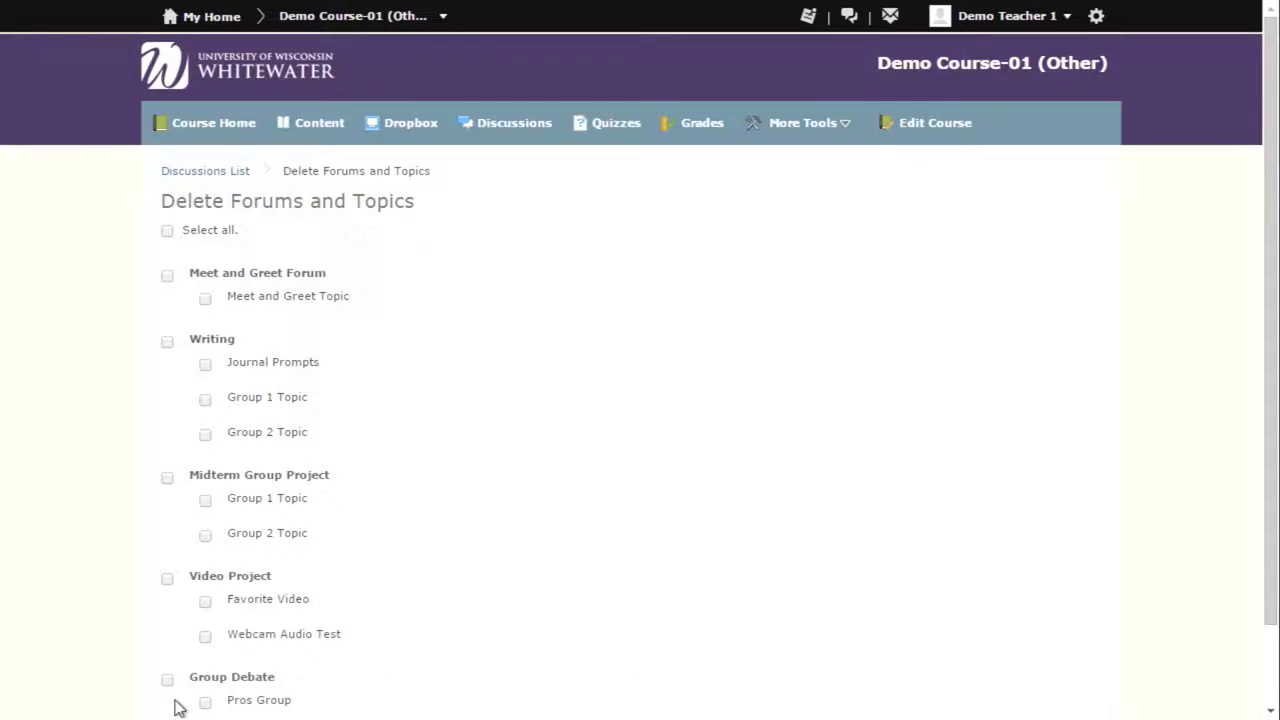
left_click(192, 694)
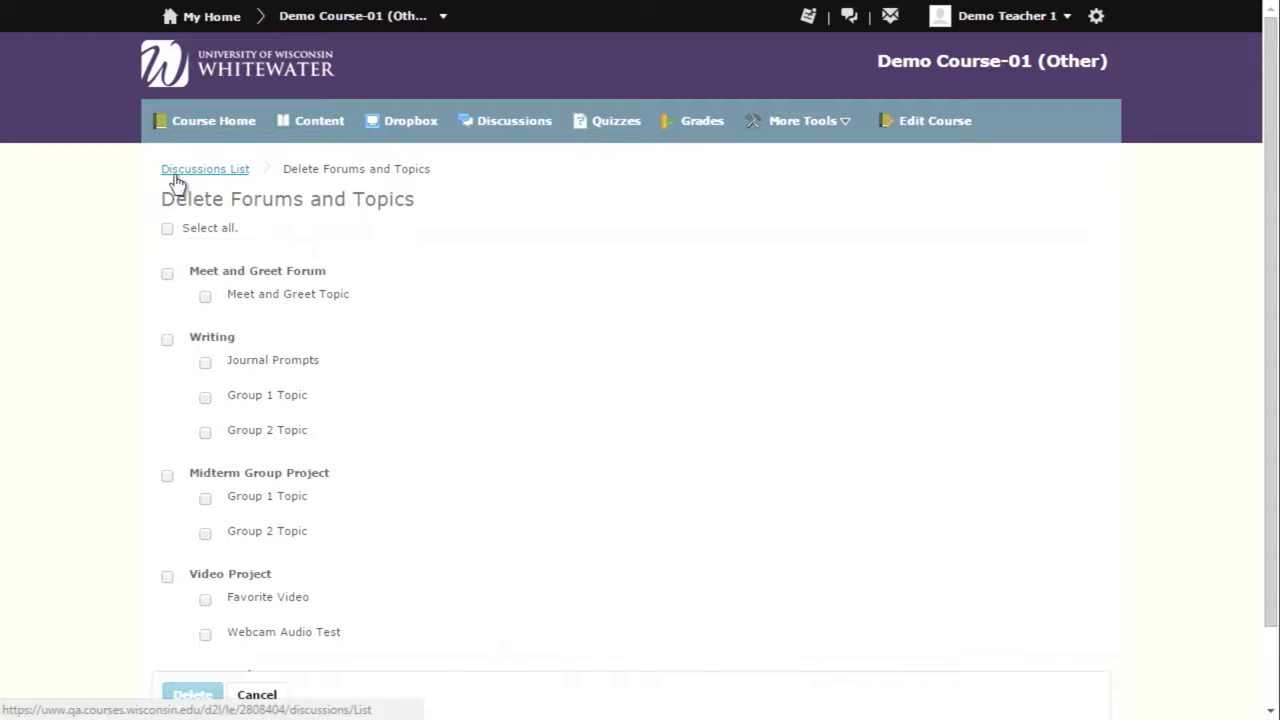
Return to the Discussions List and show the Restore page of deleted forums and topics.
left_click(204, 168)
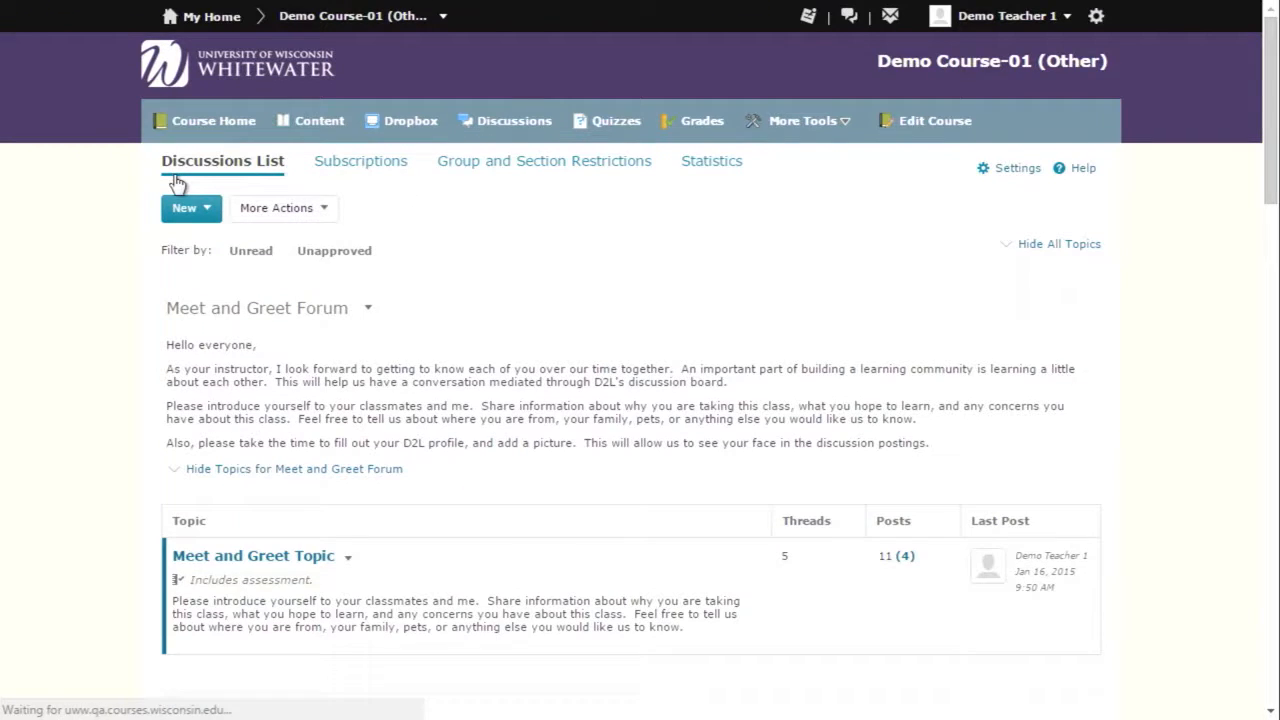
left_click(284, 208)
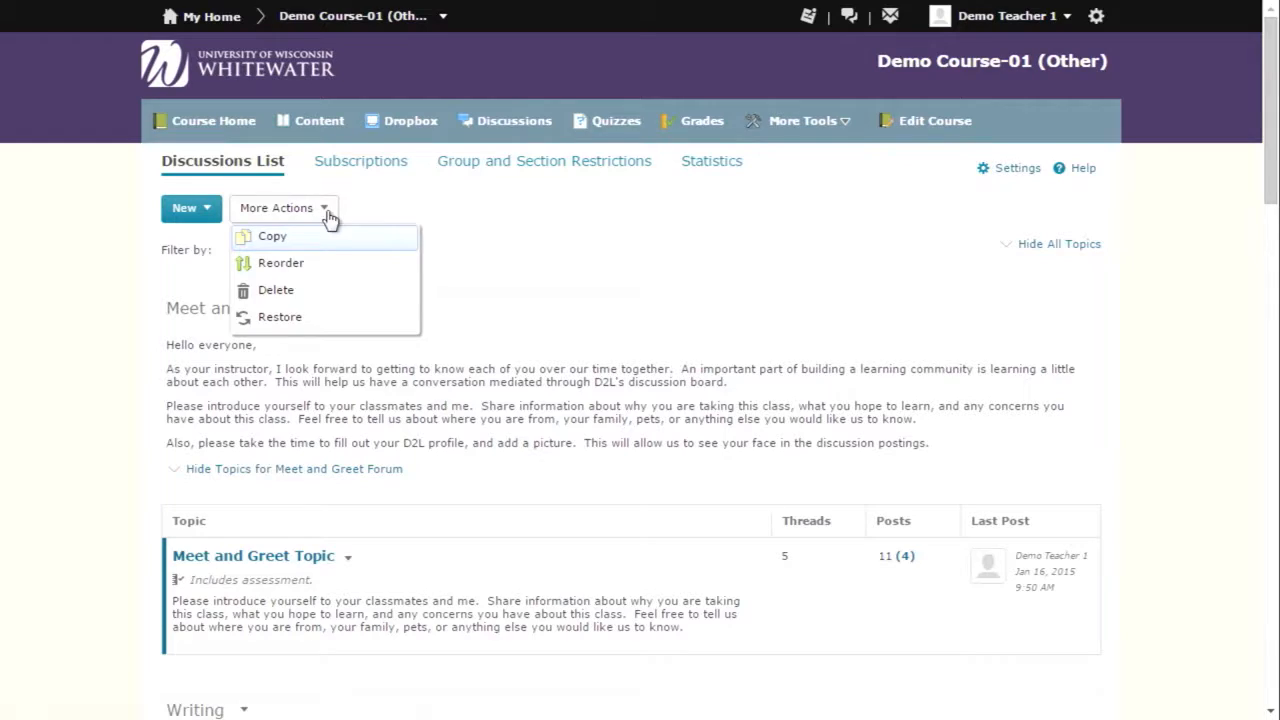
mouse_move(296, 328)
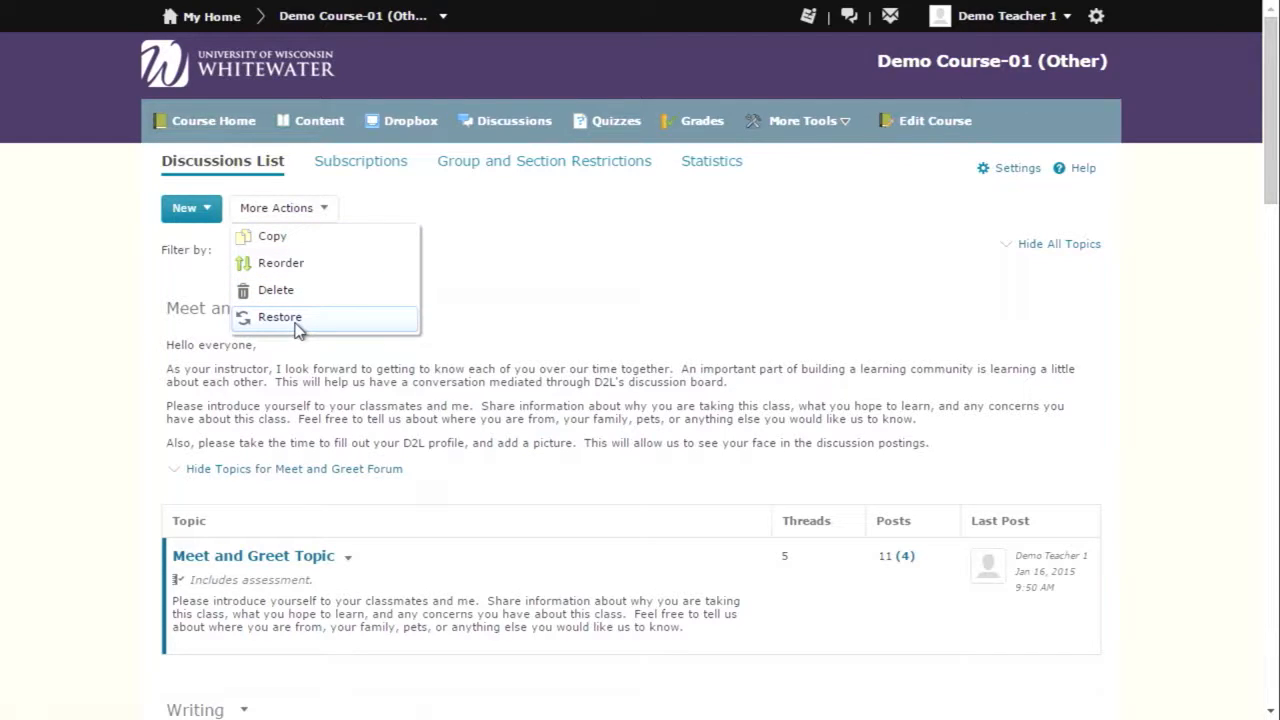
left_click(280, 316)
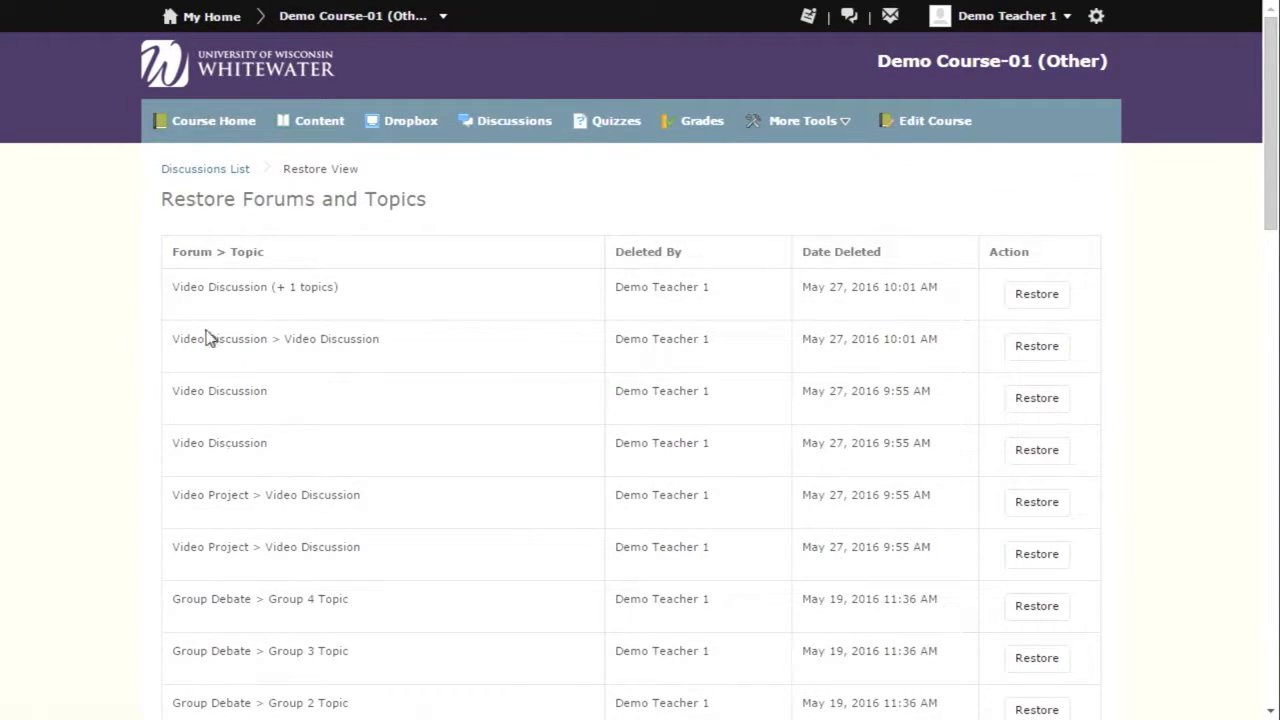
mouse_move(1072, 288)
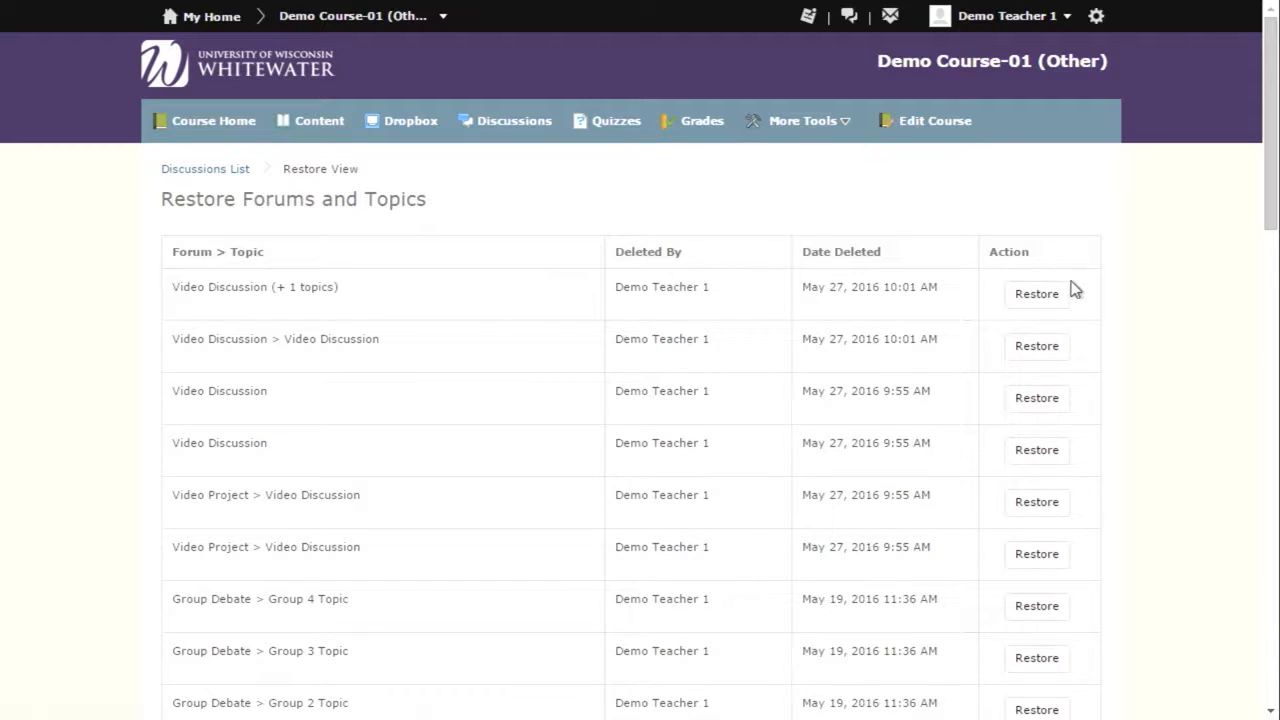
Restore the Video Discussion forum with its Video Discussion topic and confirm.
left_click(1036, 292)
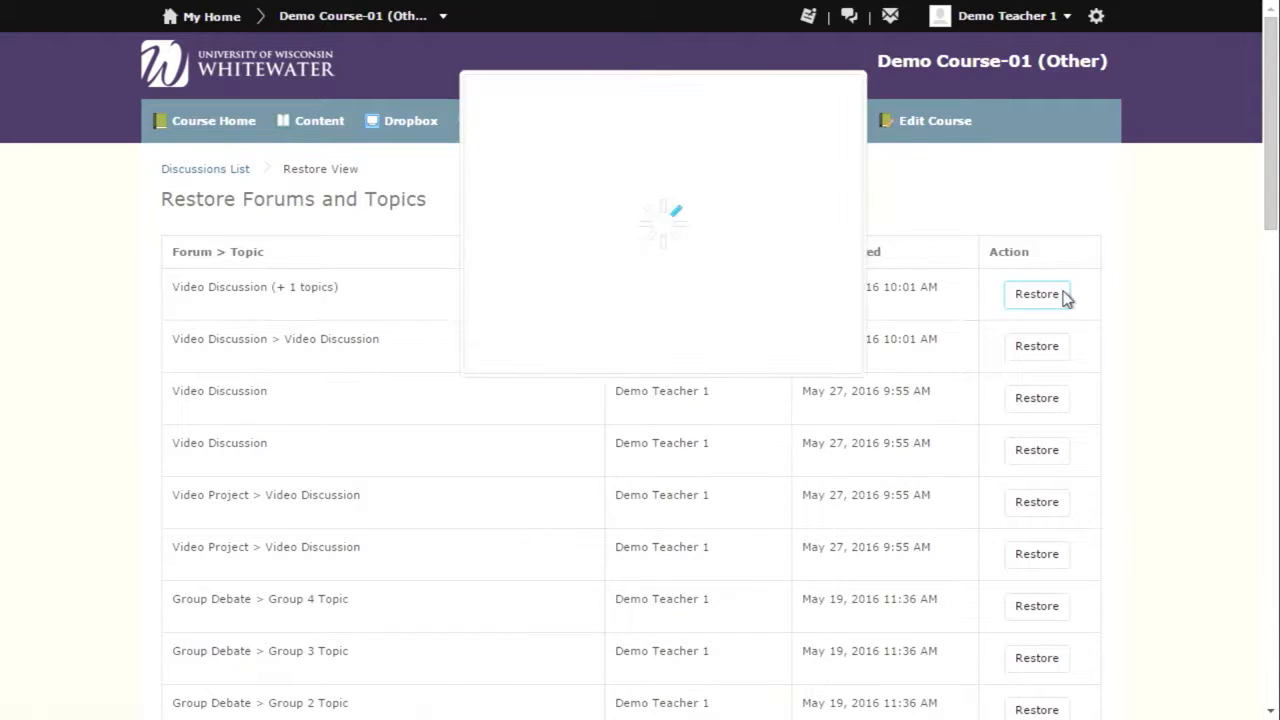
left_click(1036, 292)
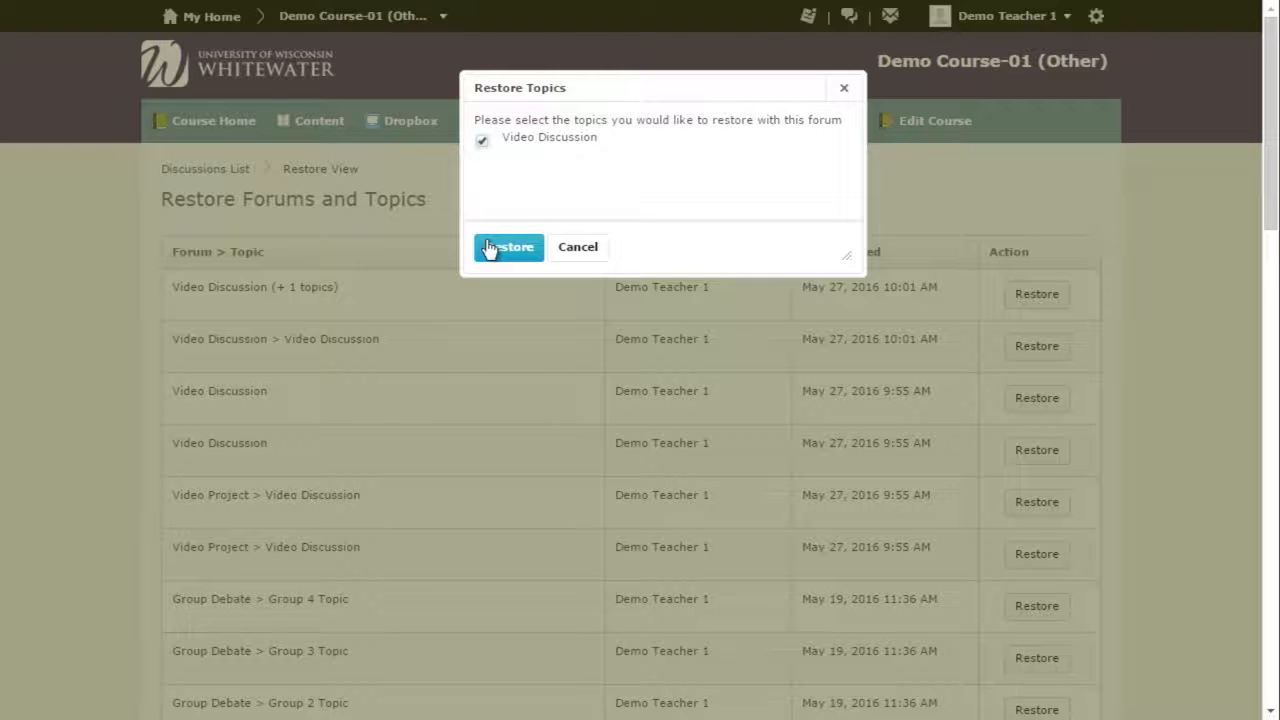
left_click(508, 248)
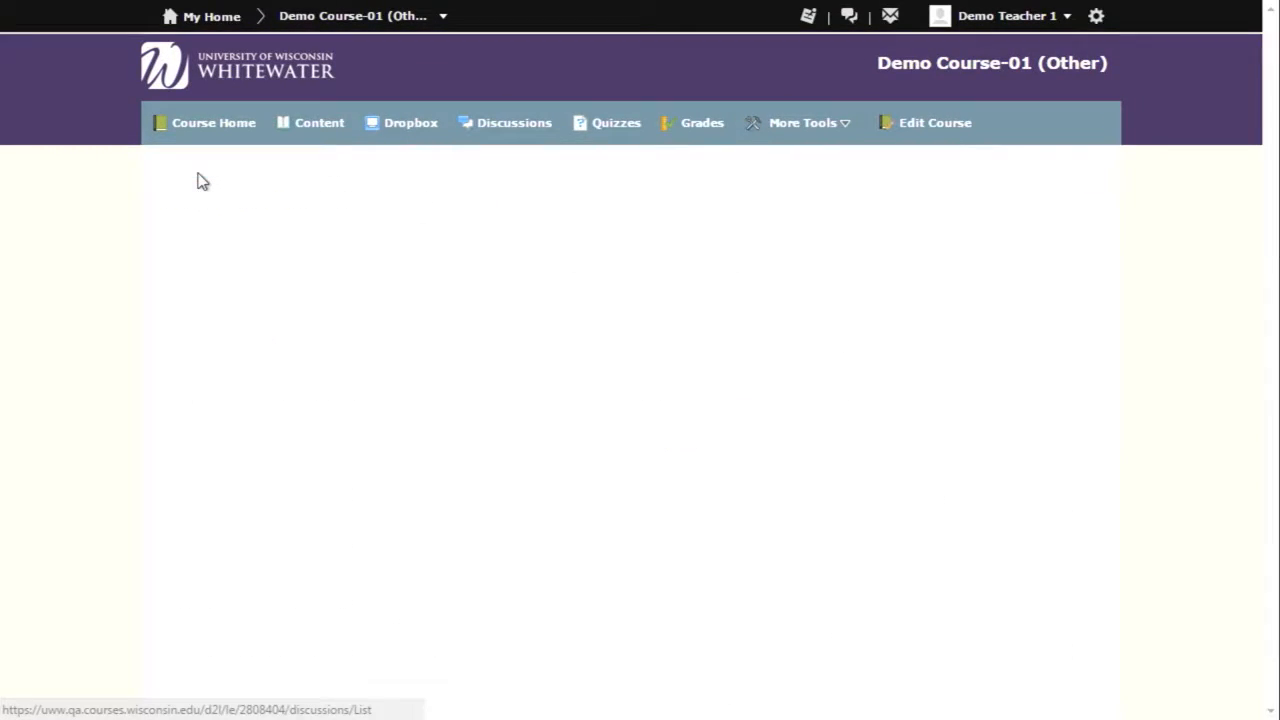
left_click(514, 122)
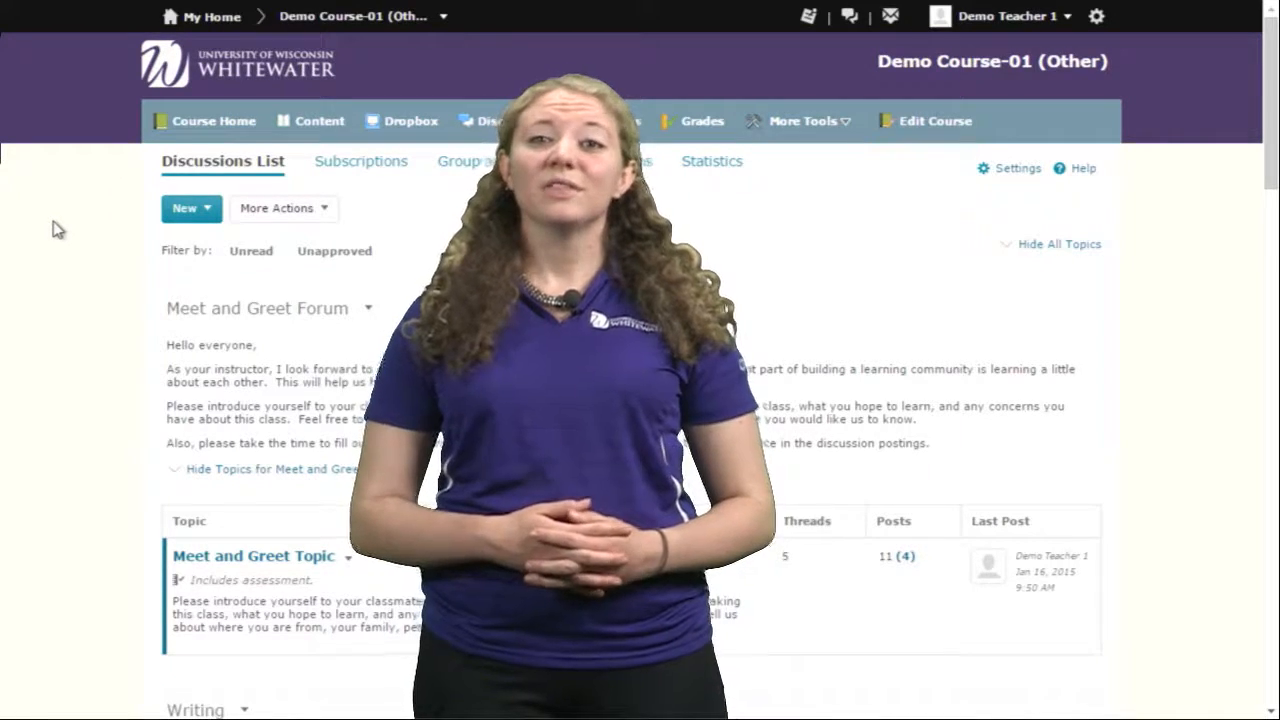